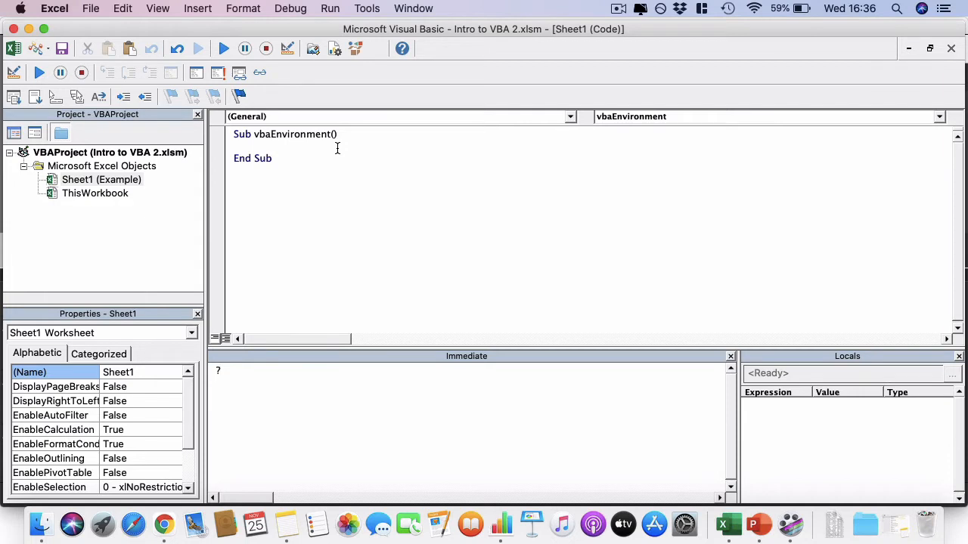
{"action": "mouse_move", "coordinate": [338, 153]}
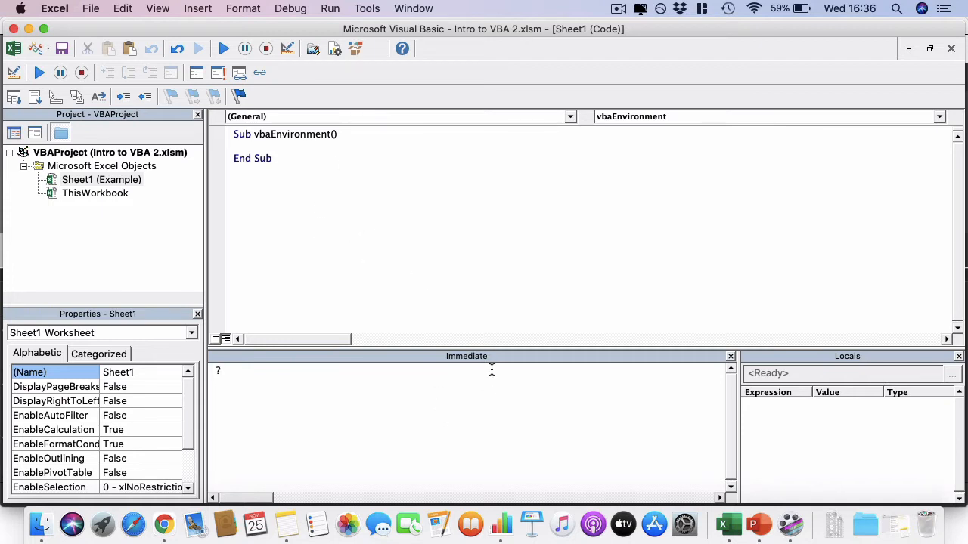
{"action": "mouse_move", "coordinate": [498, 382]}
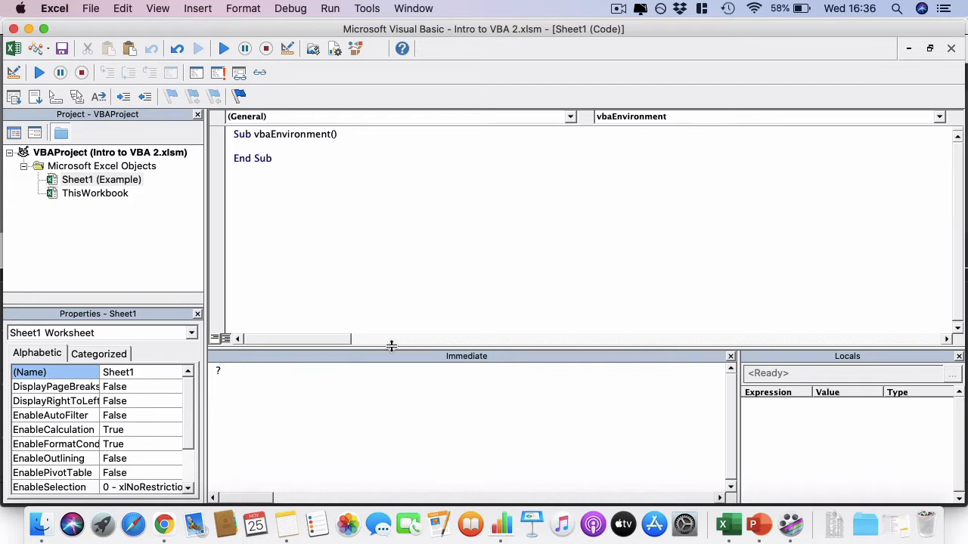
{"action": "mouse_move", "coordinate": [338, 378]}
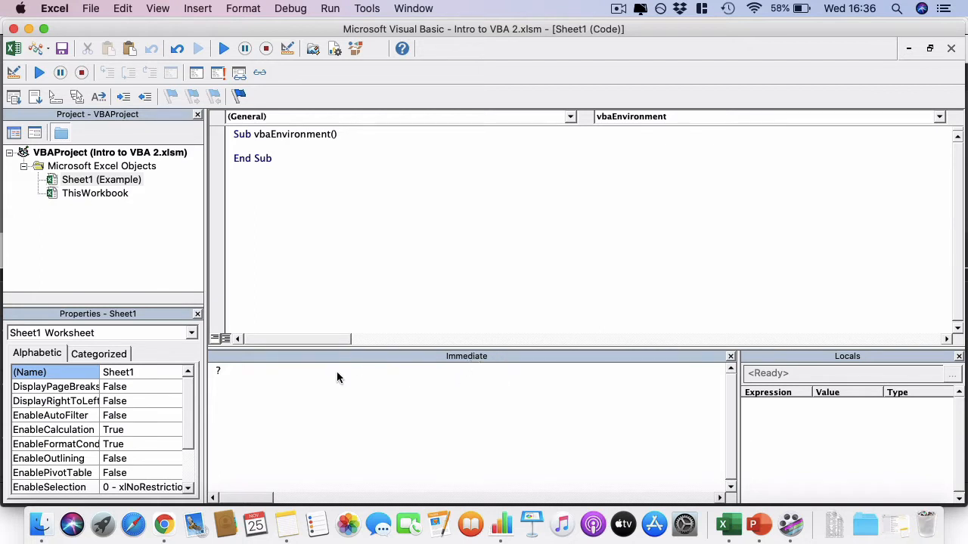
Switch to the Excel workbook and select a cell on the Example sheet near the football row
{"action": "left_click", "coordinate": [219, 371]}
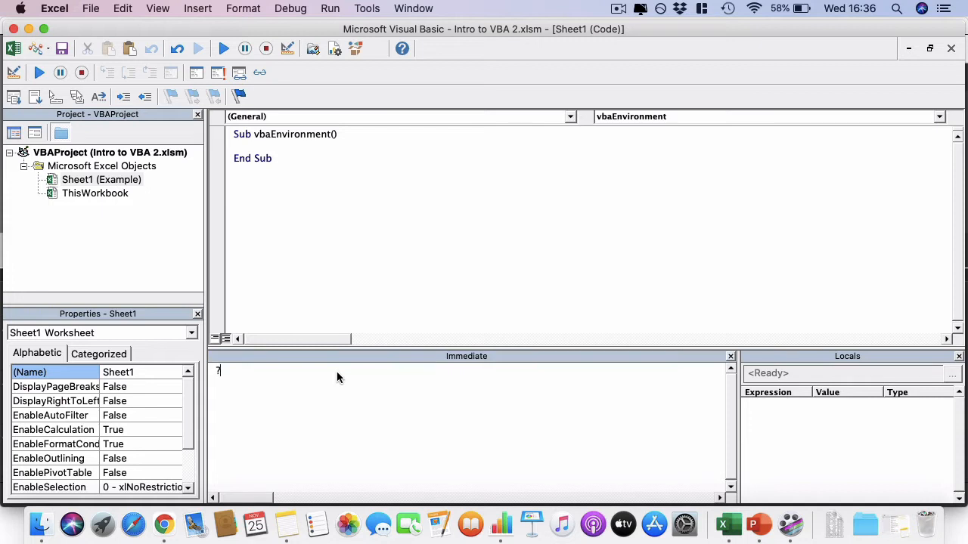
{"action": "mouse_move", "coordinate": [322, 377]}
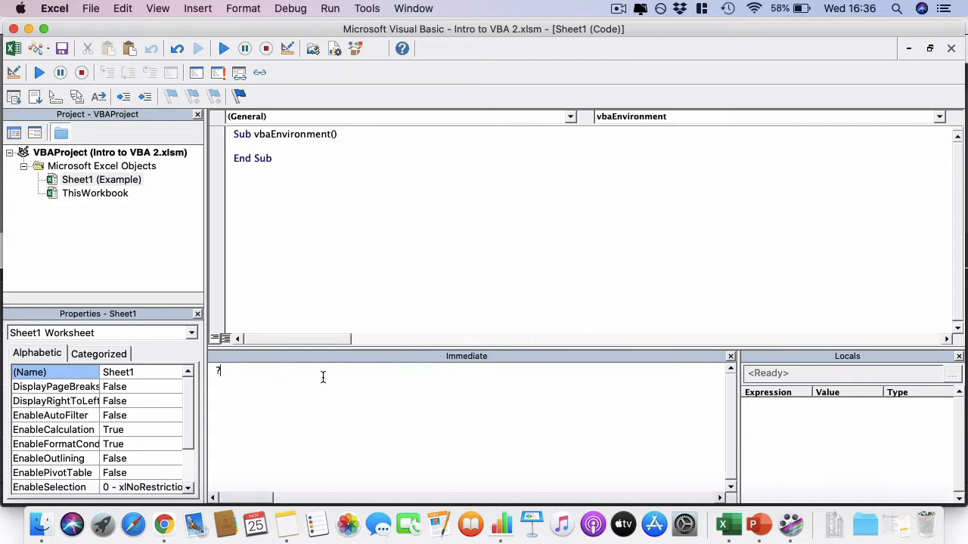
{"action": "mouse_move", "coordinate": [324, 382]}
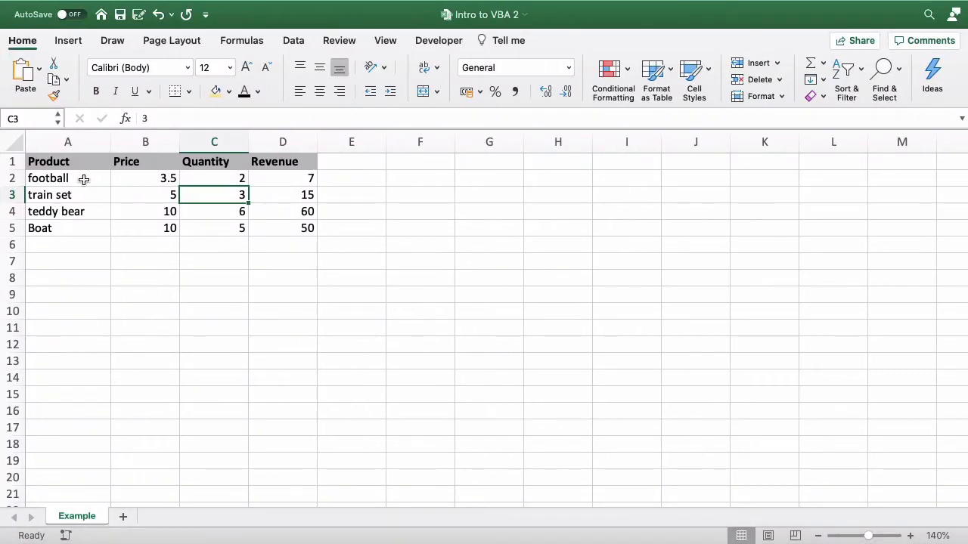
{"action": "left_click", "coordinate": [67, 178]}
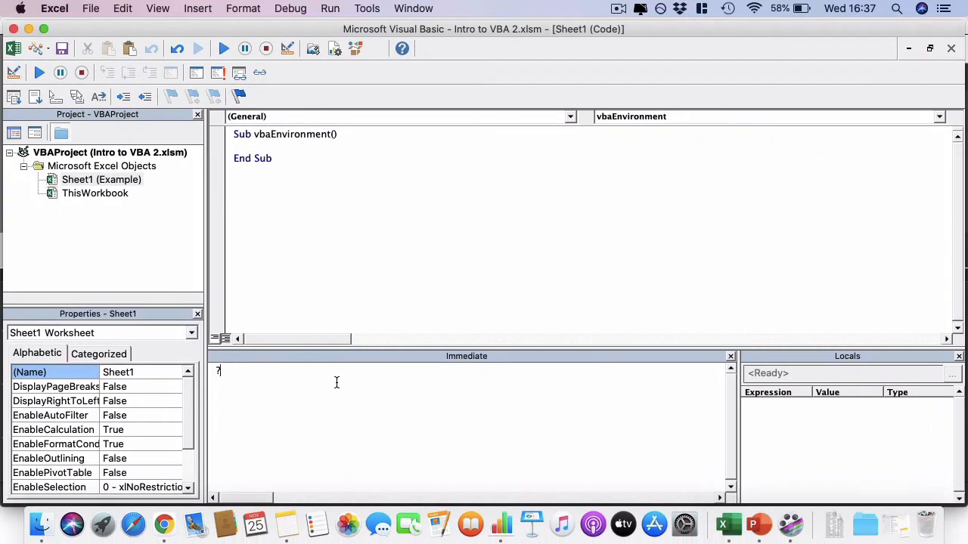
{"action": "mouse_move", "coordinate": [336, 386]}
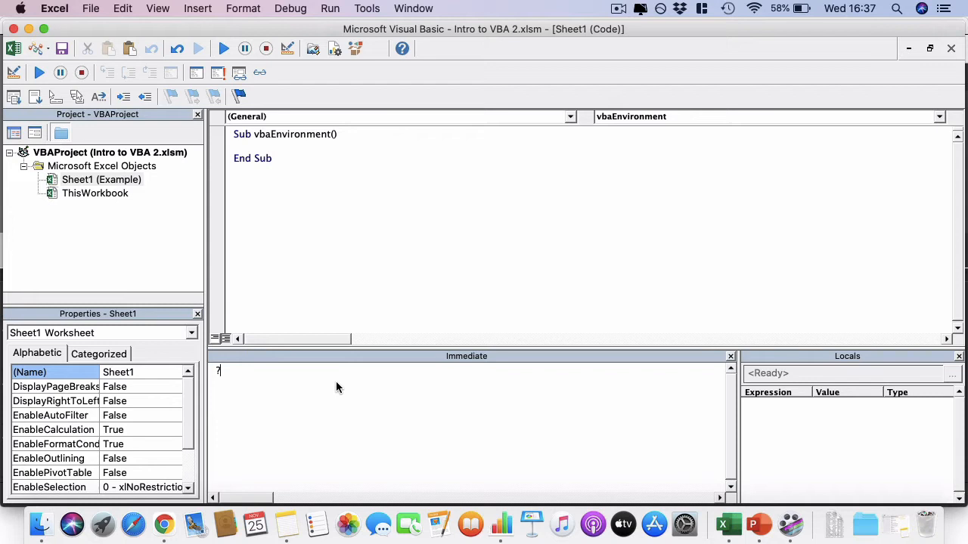
Begin the Immediate query ?Excel.Application.ActiveWorkbook.ActiveSheet using IntelliSense completions
{"action": "type", "text": "Excel"}
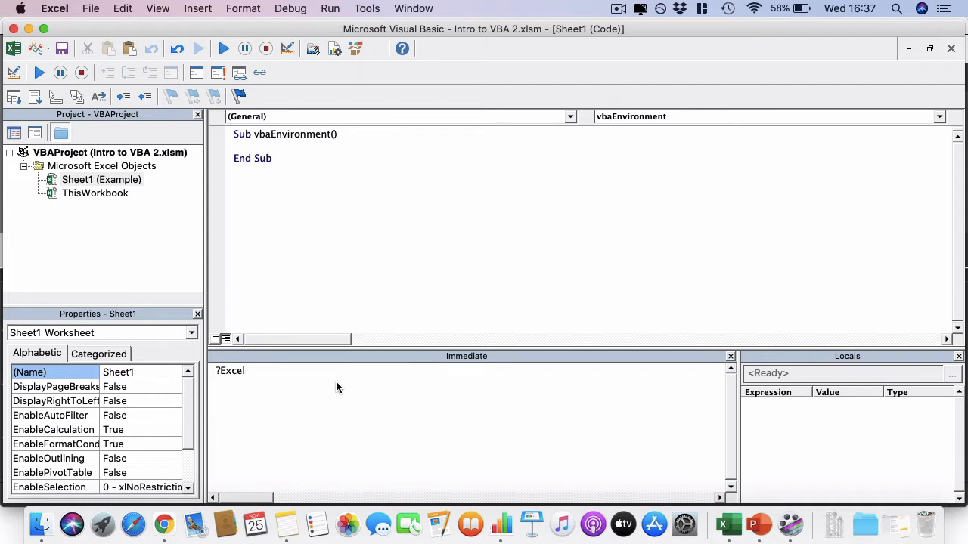
{"action": "type", "text": "."}
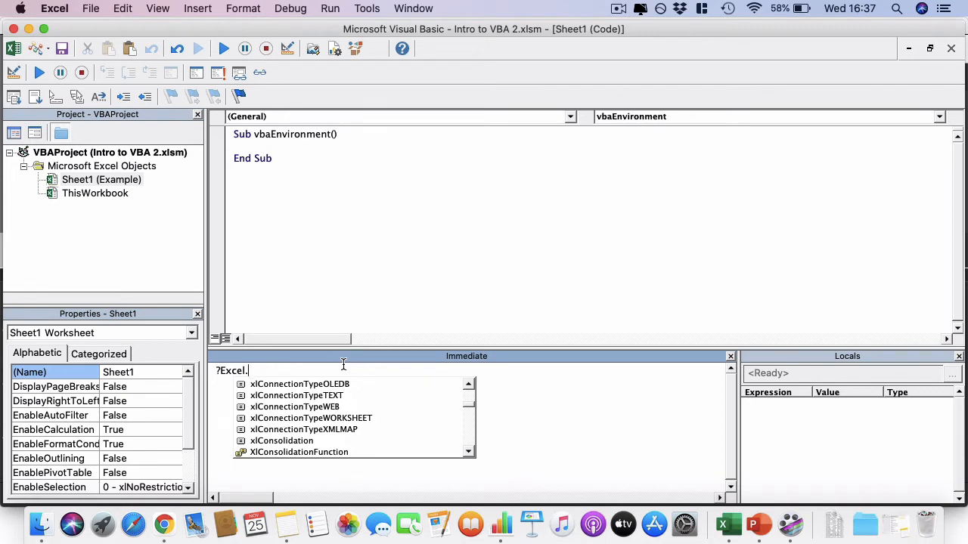
{"action": "type", "text": "Application"}
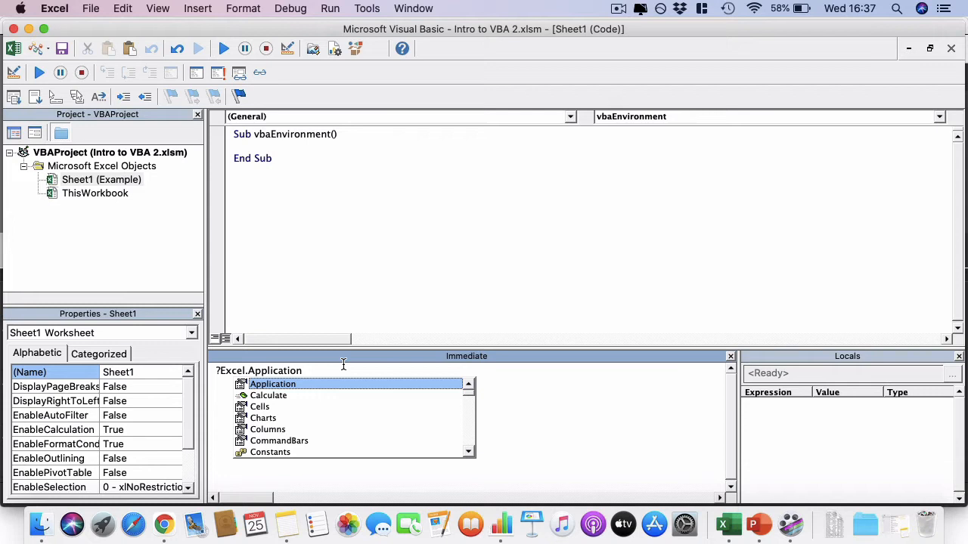
{"action": "type", "text": "."}
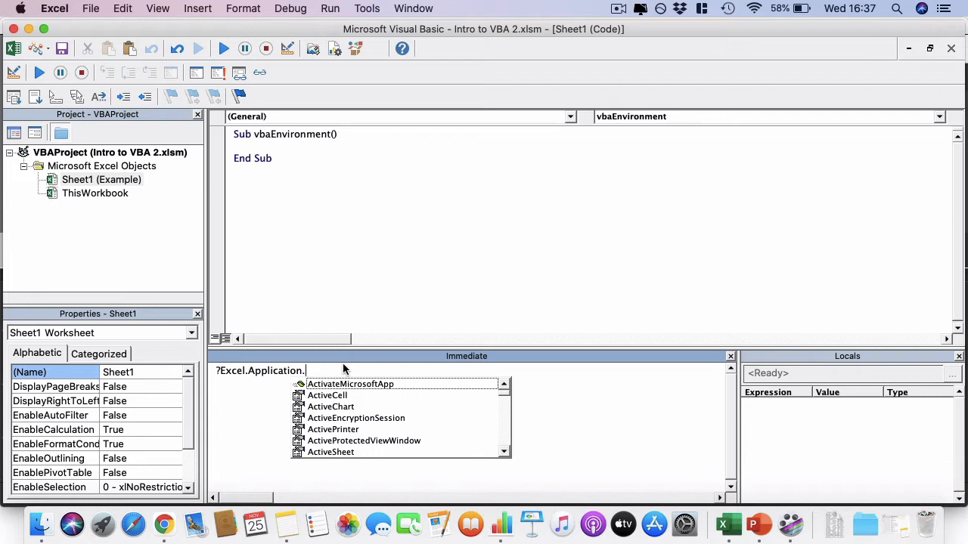
{"action": "type", "text": "Active"}
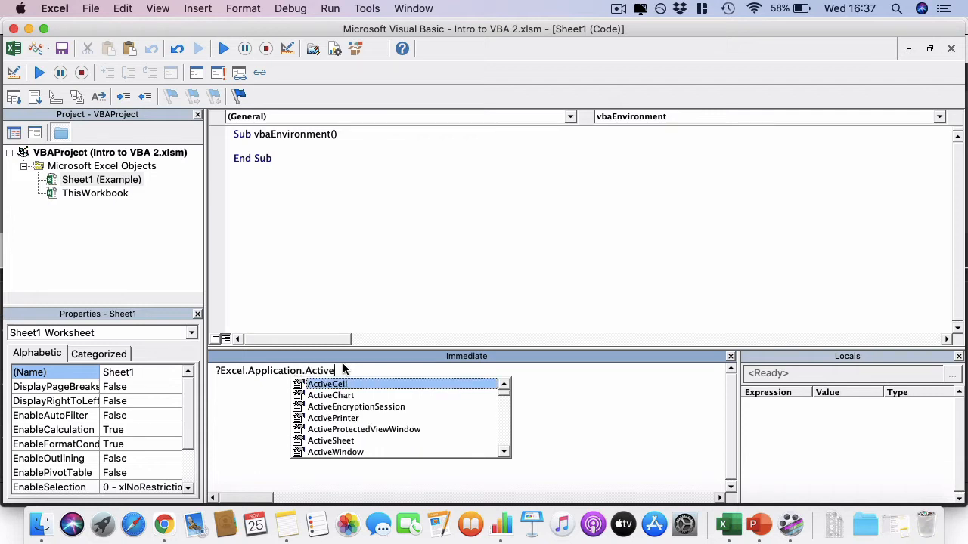
{"action": "type", "text": "Workbook."}
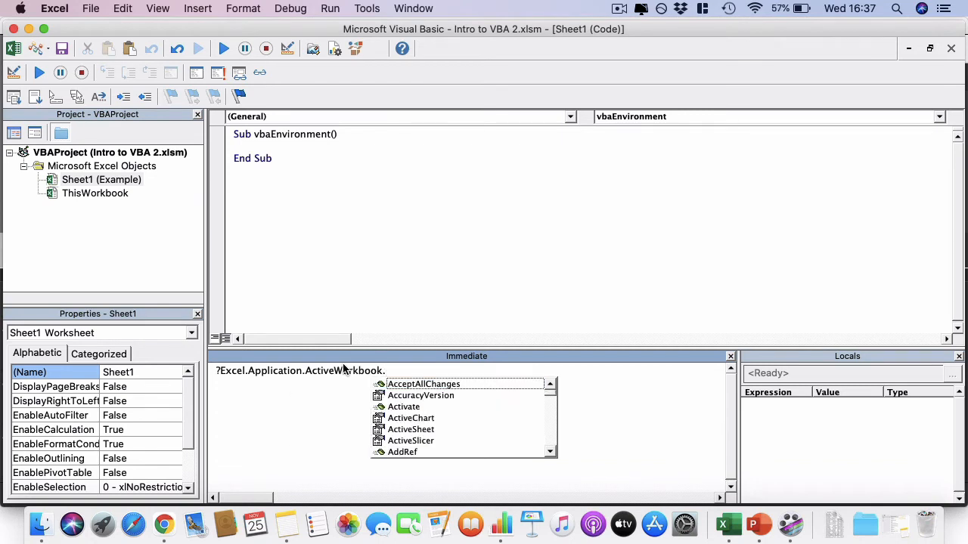
{"action": "mouse_move", "coordinate": [443, 319]}
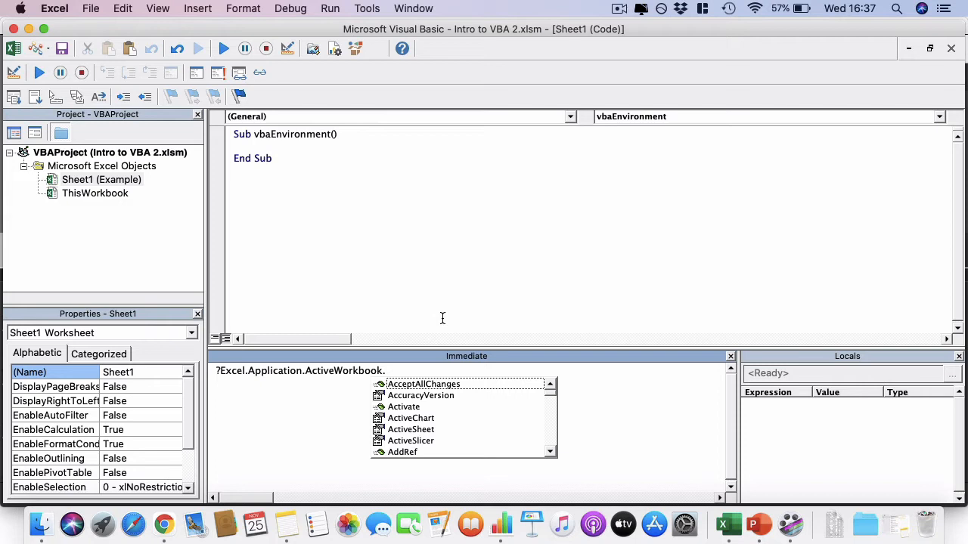
{"action": "mouse_move", "coordinate": [440, 308]}
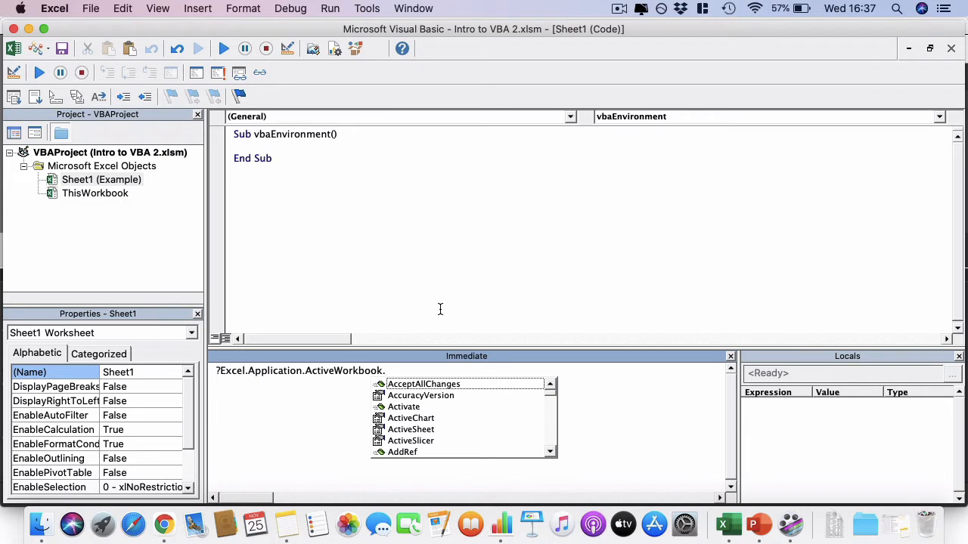
{"action": "type", "text": "Actives"}
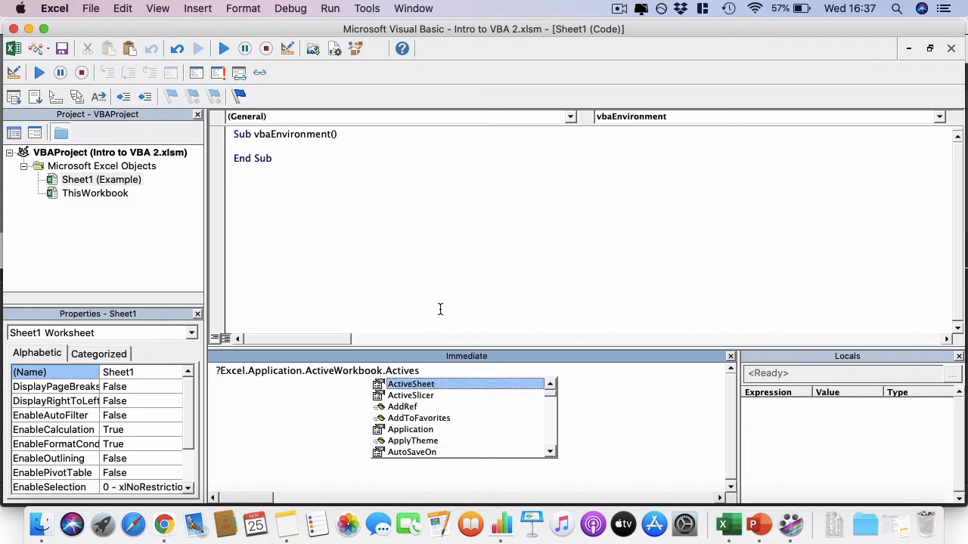
{"action": "type", "text": "heet"}
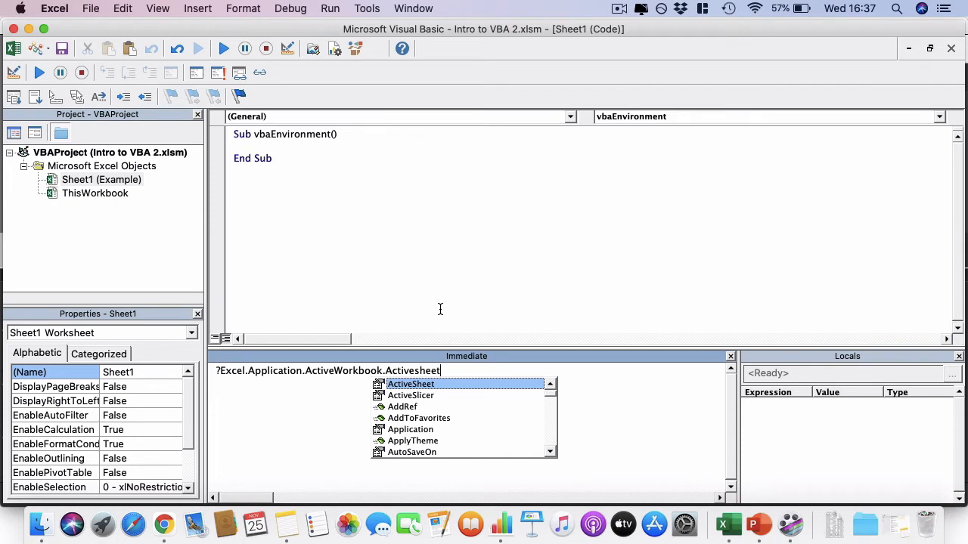
{"action": "mouse_move", "coordinate": [442, 314]}
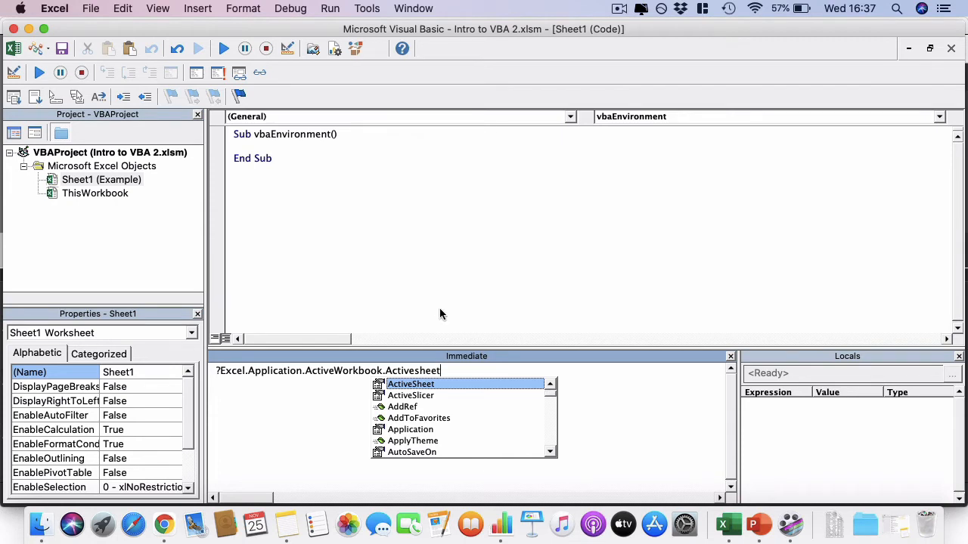
Finish the query with .Range("A2").Value to ask for cell A2's value
{"action": "type", "text": "."}
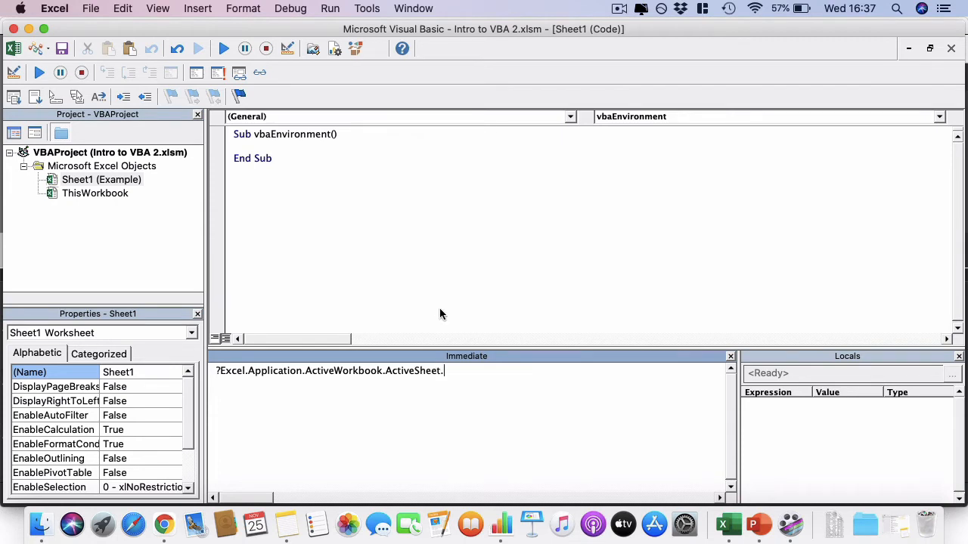
{"action": "type", "text": "Range("}
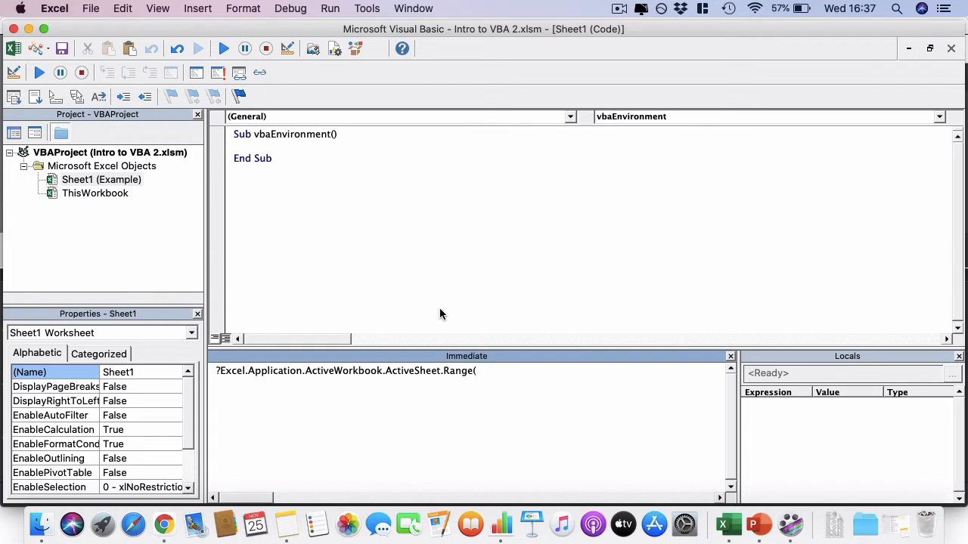
{"action": "type", "text": "\""}
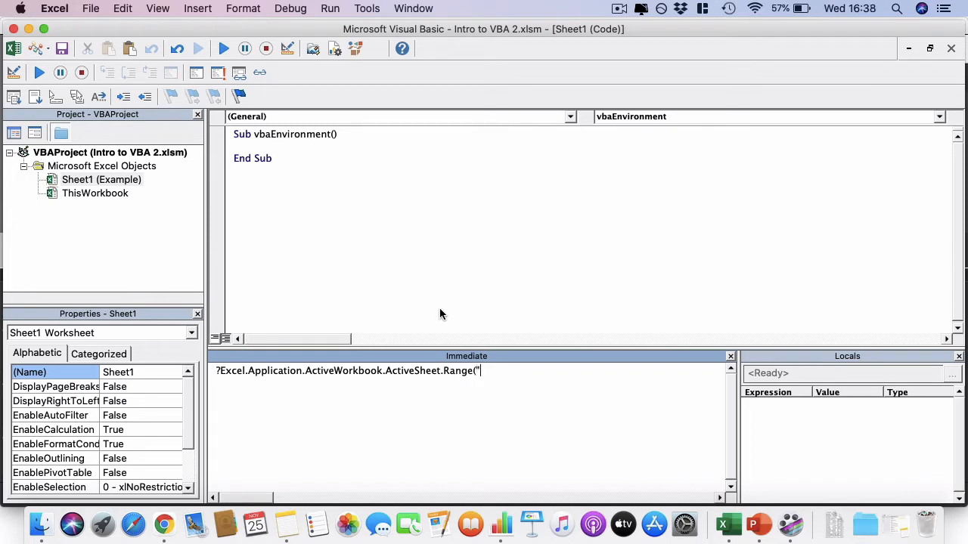
{"action": "type", "text": "A2\")"}
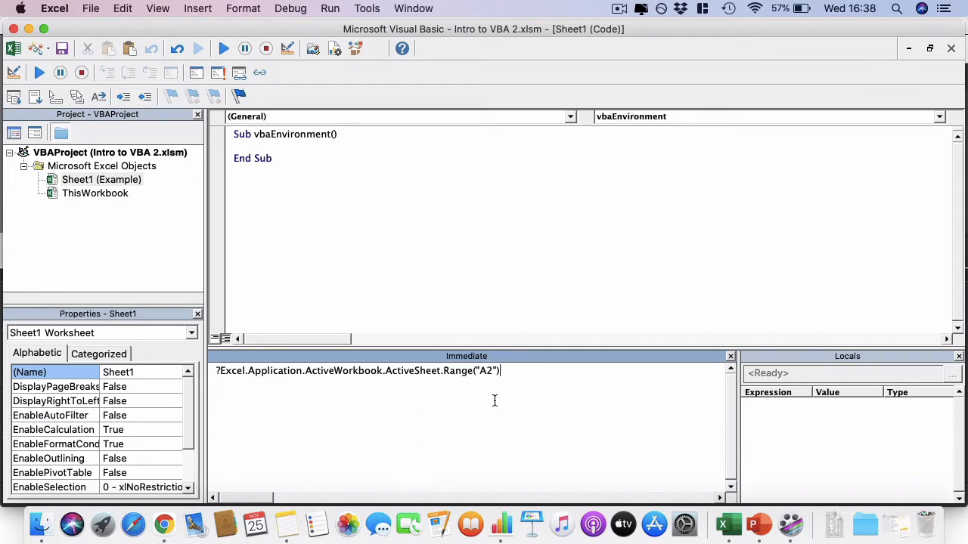
{"action": "mouse_move", "coordinate": [540, 360]}
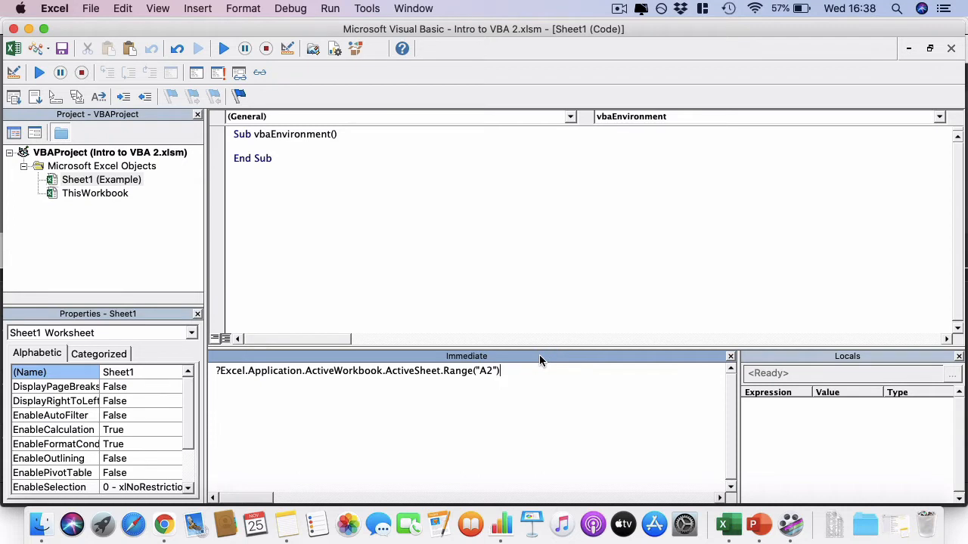
{"action": "type", "text": ".V"}
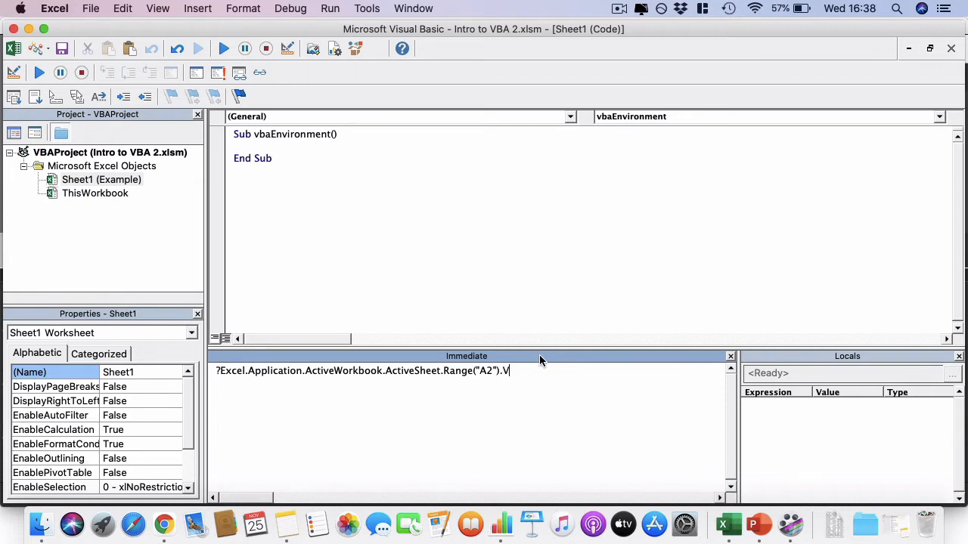
{"action": "type", "text": "alue"}
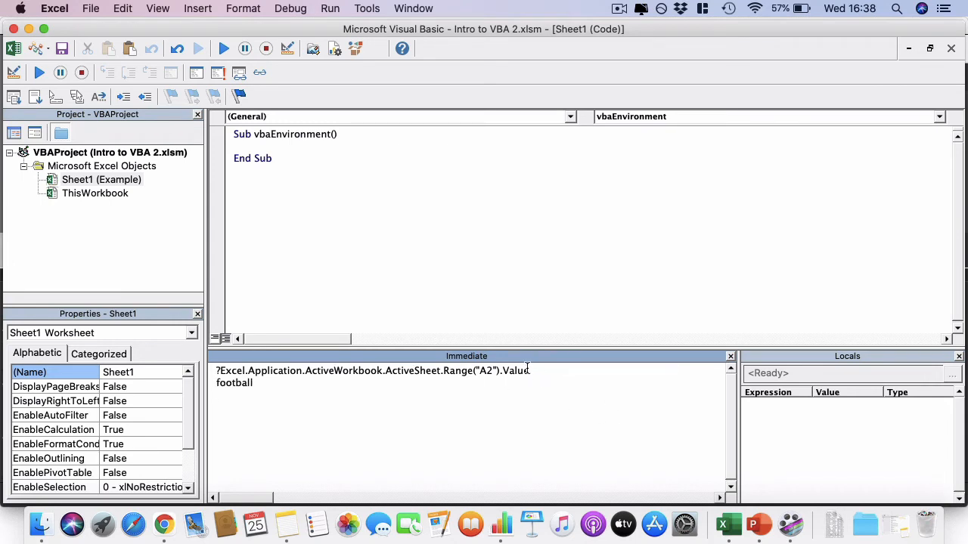
{"action": "mouse_move", "coordinate": [212, 405]}
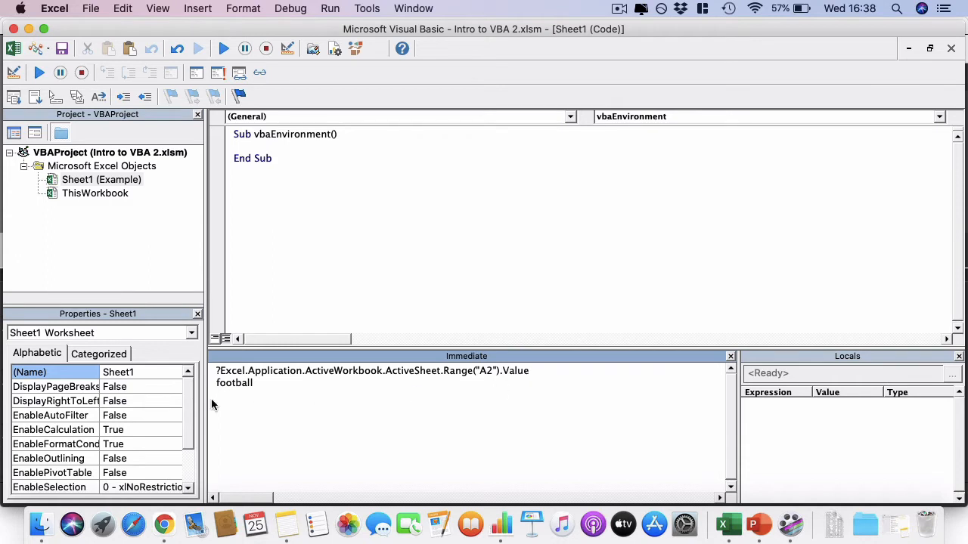
{"action": "mouse_move", "coordinate": [485, 376]}
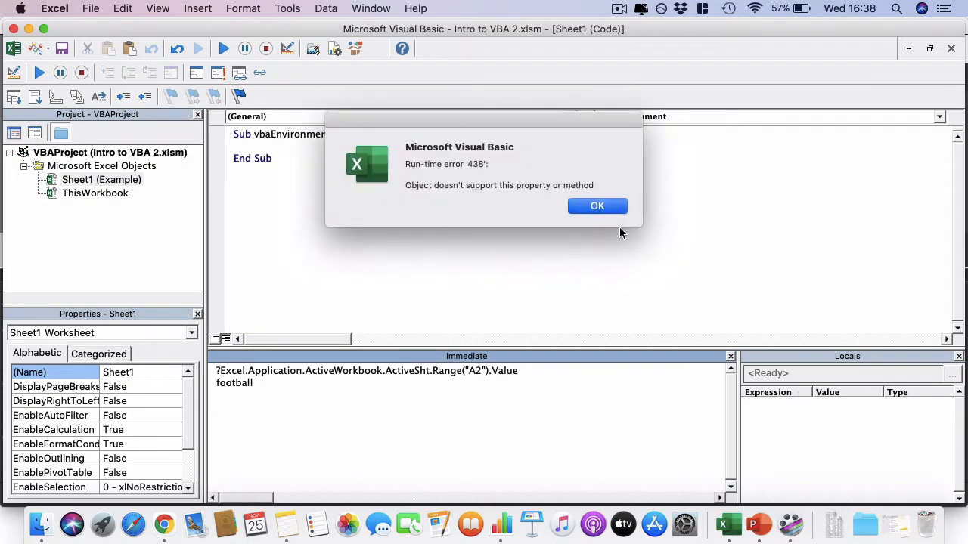
Dismiss the run-time error 438 dialog raised by the misspelled ActiveSheet
{"action": "left_click", "coordinate": [598, 205]}
{"action": "type", "text": "ee"}
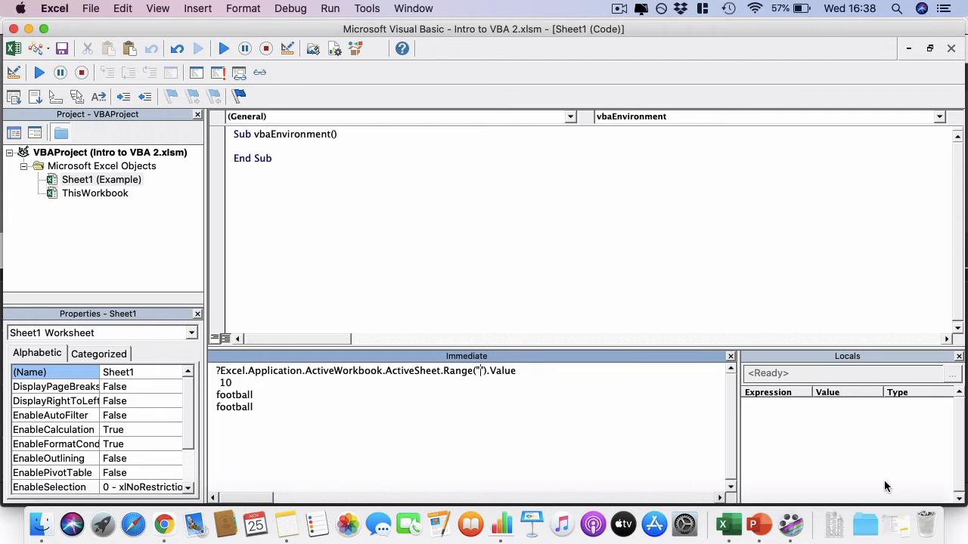
Retarget the query to Range("A1") returning Product, then select the Excel.Application.ActiveWorkbook.ActiveSheet prefix
{"action": "type", "text": "A1"}
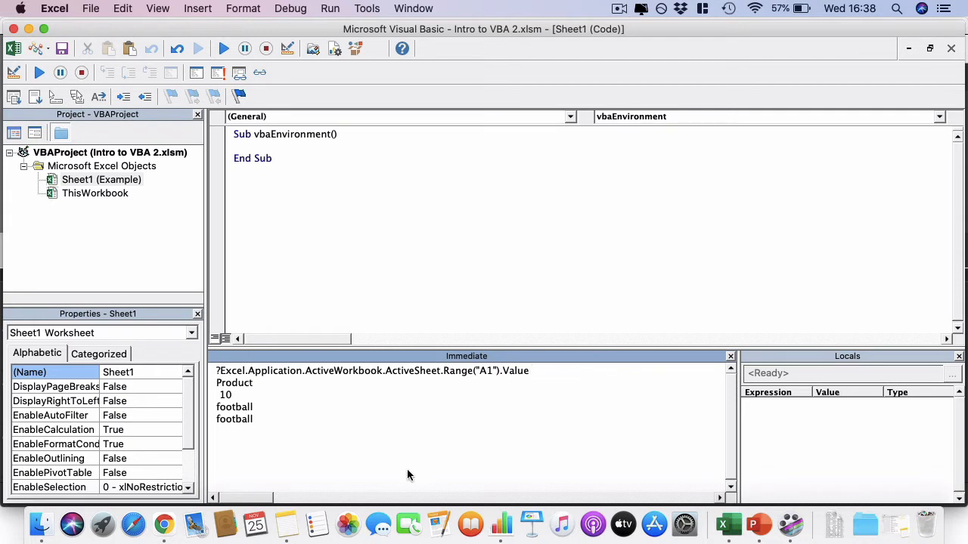
{"action": "mouse_move", "coordinate": [257, 425]}
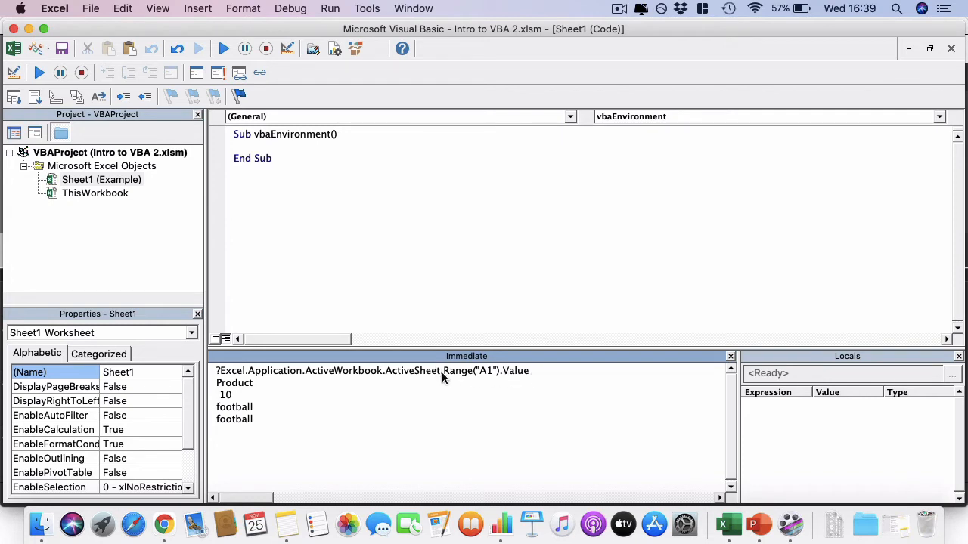
{"action": "mouse_move", "coordinate": [253, 365]}
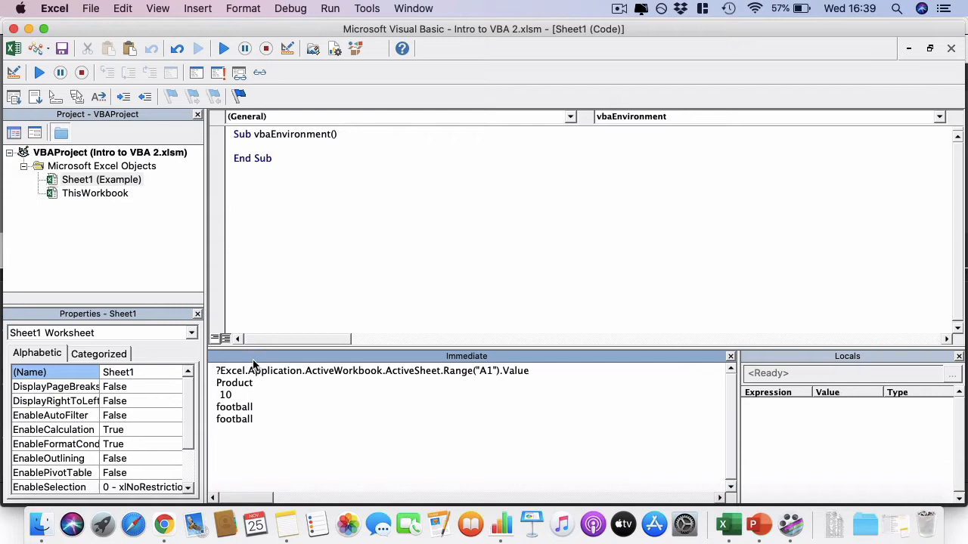
{"action": "double_click", "coordinate": [229, 370]}
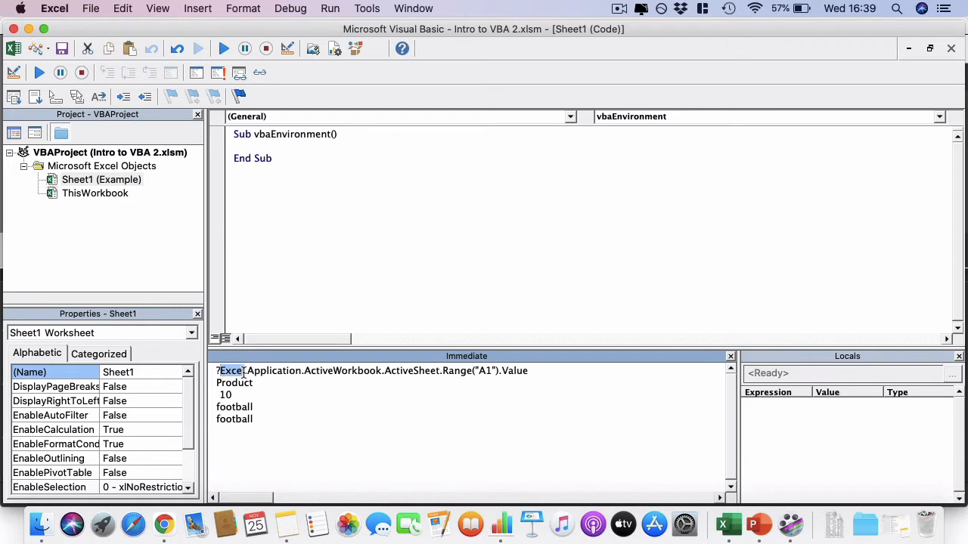
{"action": "double_click", "coordinate": [264, 370]}
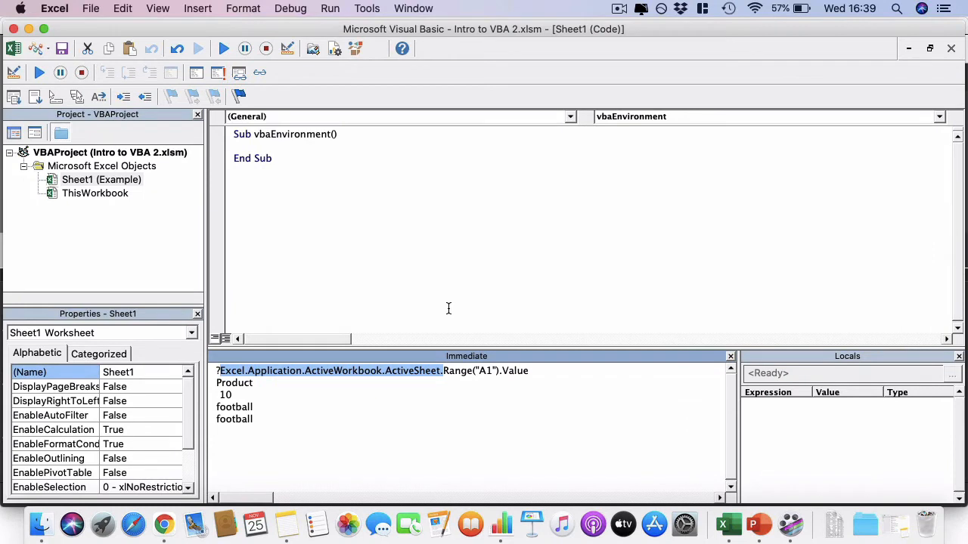
{"action": "mouse_move", "coordinate": [308, 367]}
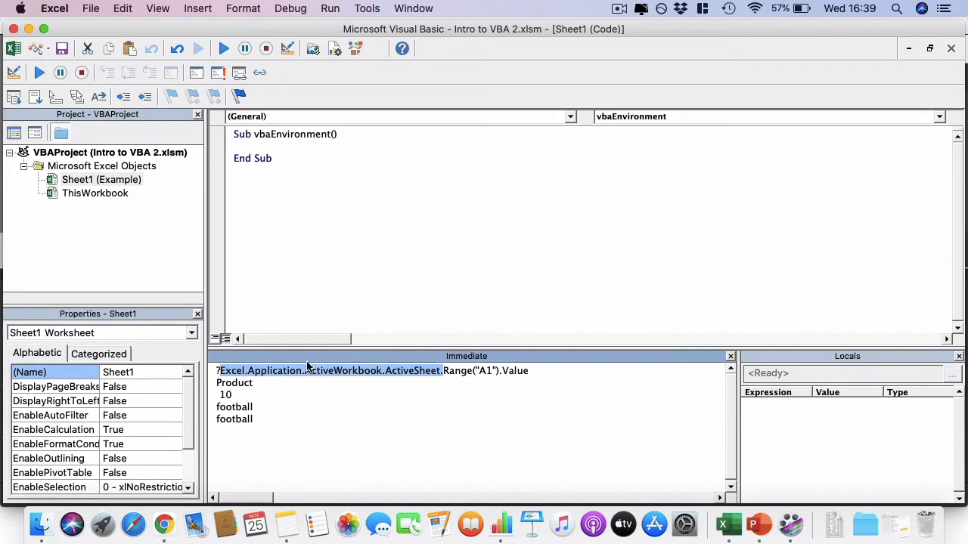
{"action": "mouse_move", "coordinate": [424, 321]}
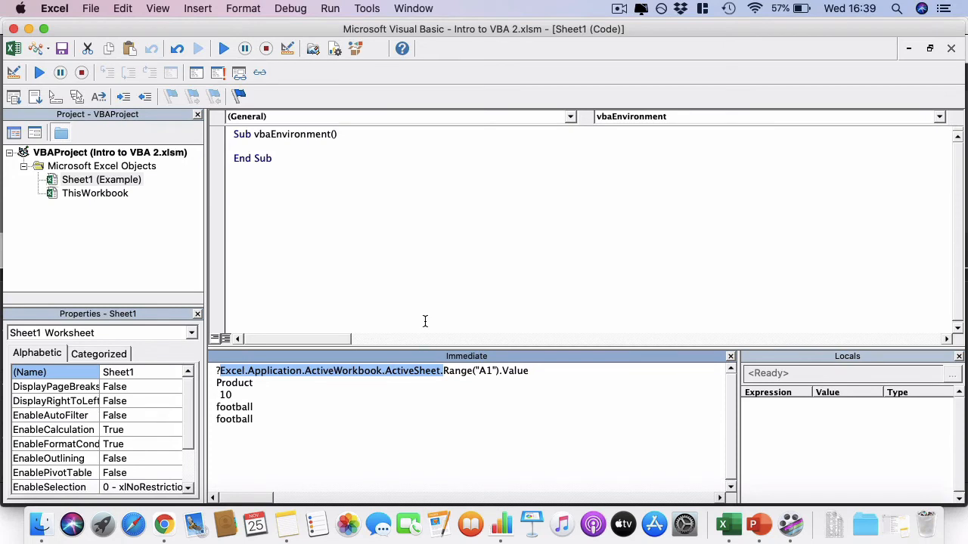
{"action": "mouse_move", "coordinate": [372, 341]}
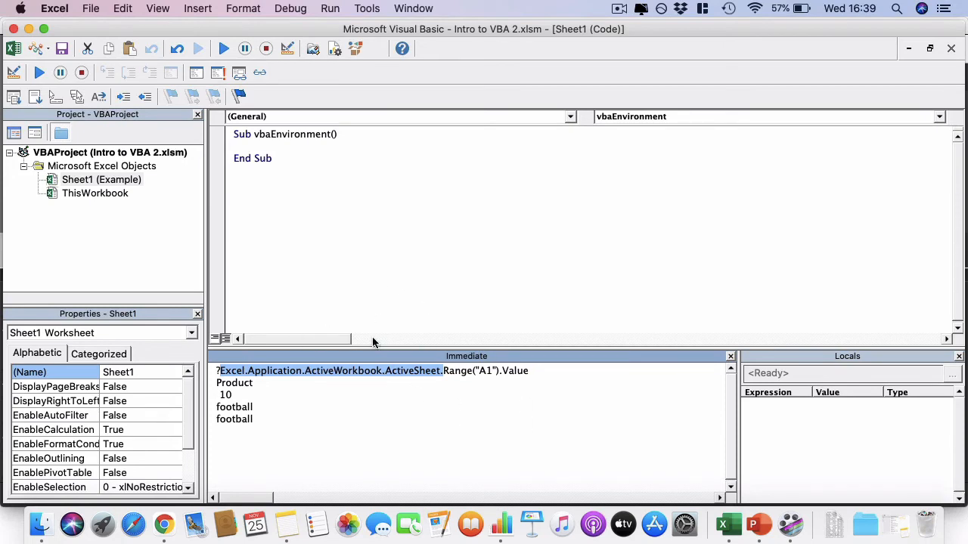
{"action": "mouse_move", "coordinate": [510, 394]}
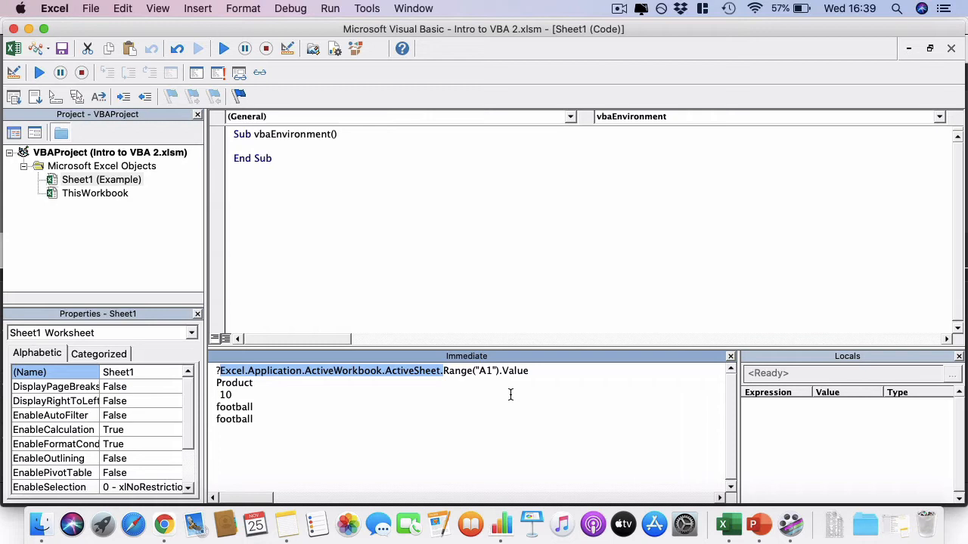
Delete the prefix leaving ?Range("A2").Value, checking the project and Sheet1 in the Project Explorer
{"action": "key", "text": "Delete"}
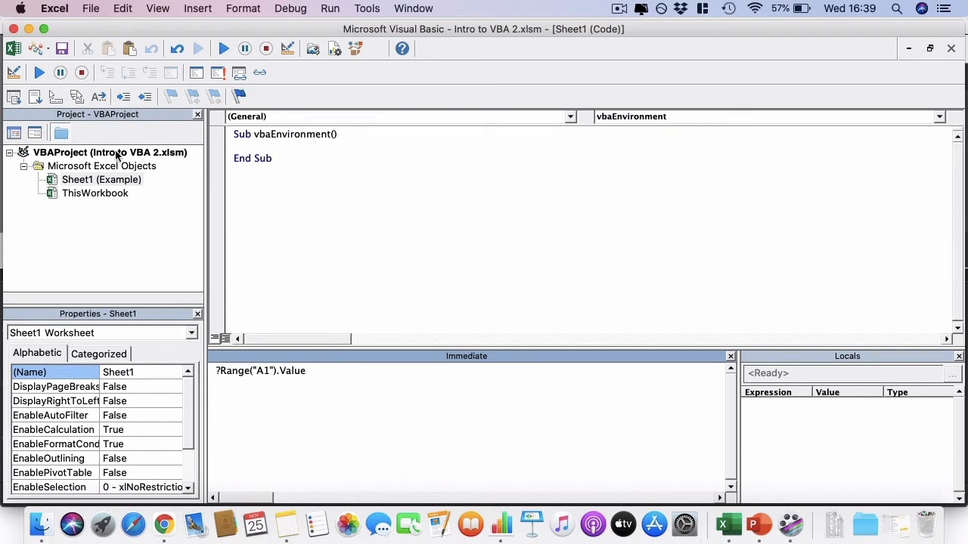
{"action": "left_click", "coordinate": [110, 152]}
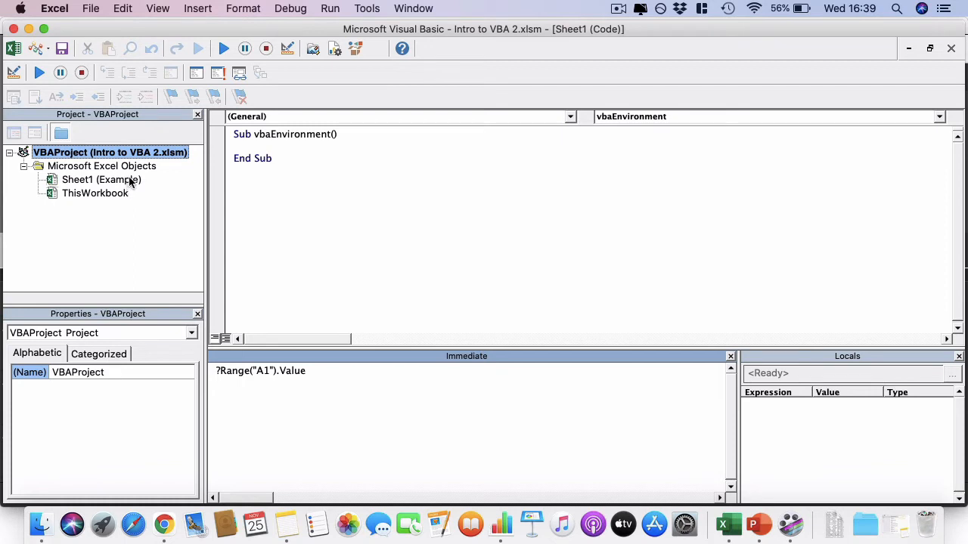
{"action": "left_click", "coordinate": [102, 179]}
{"action": "type", "text": "2"}
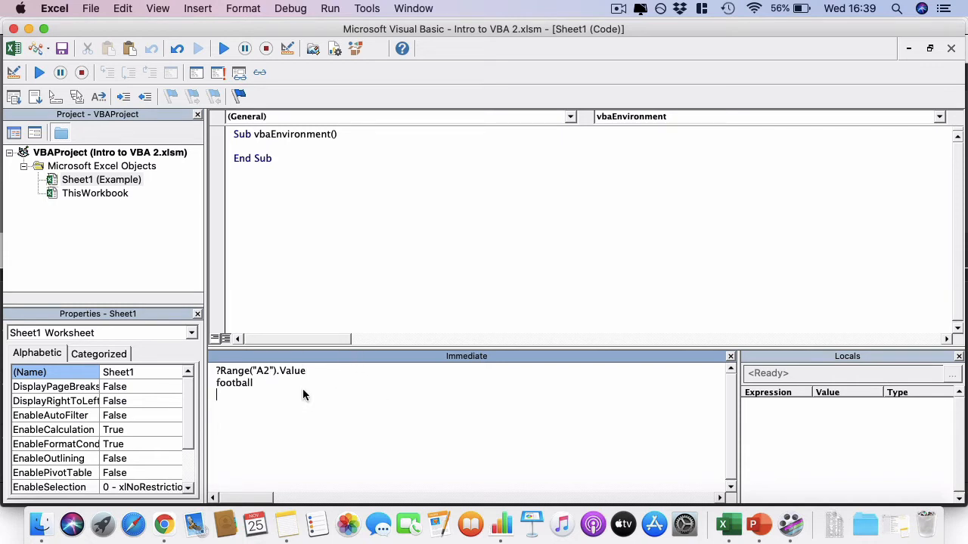
{"action": "mouse_move", "coordinate": [314, 371]}
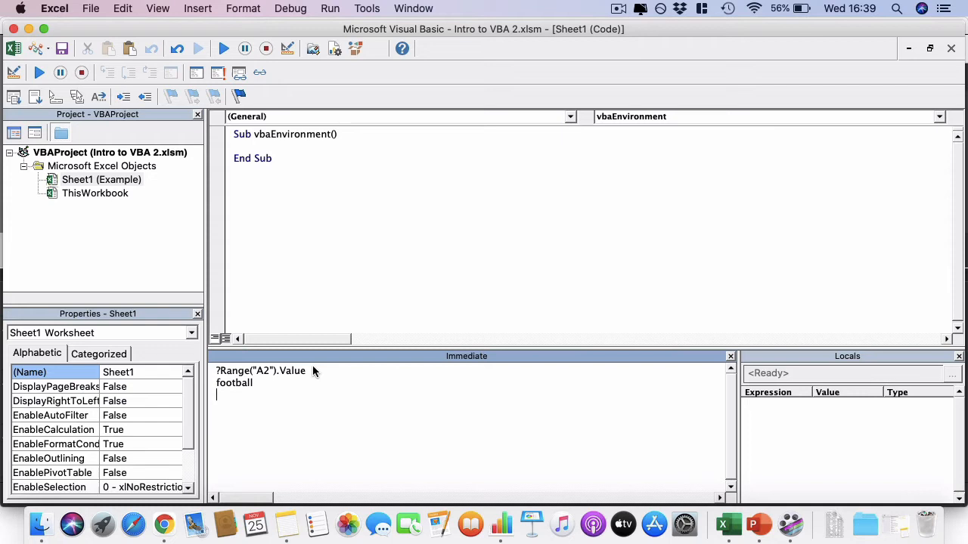
{"action": "mouse_move", "coordinate": [302, 262]}
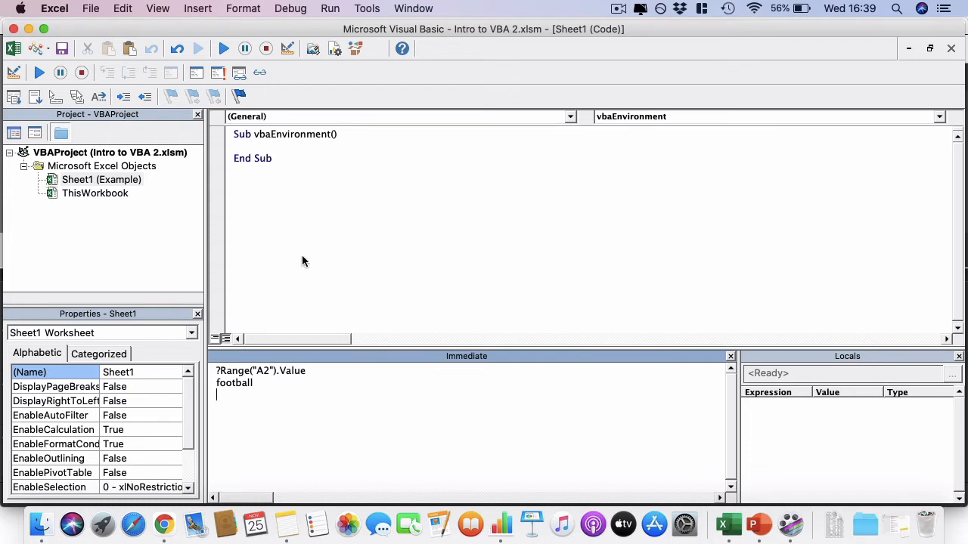
{"action": "mouse_move", "coordinate": [344, 240]}
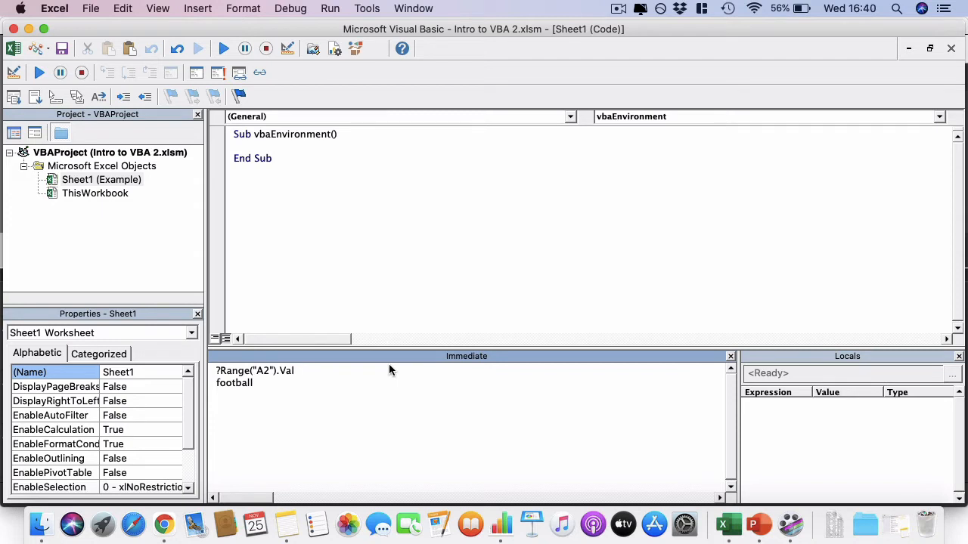
Change the query to ?Range("A2").Interior.ColorIndex and check the sheet in Excel
{"action": "type", "text": "Inter"}
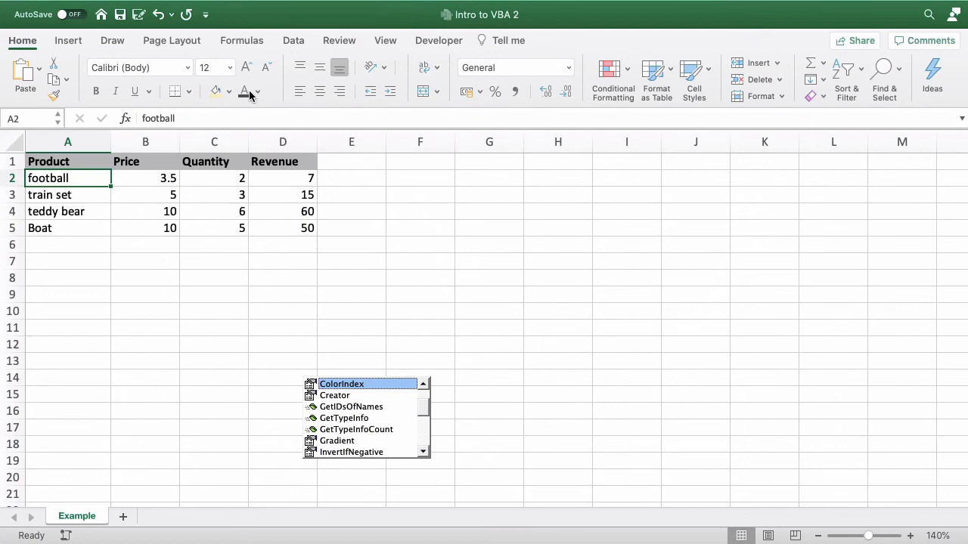
{"action": "left_click", "coordinate": [229, 91]}
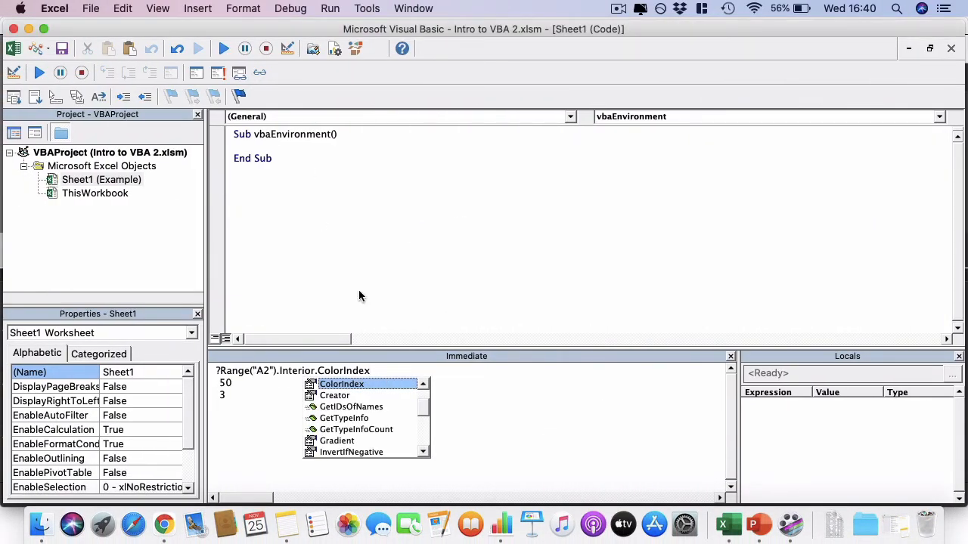
{"action": "mouse_move", "coordinate": [362, 282]}
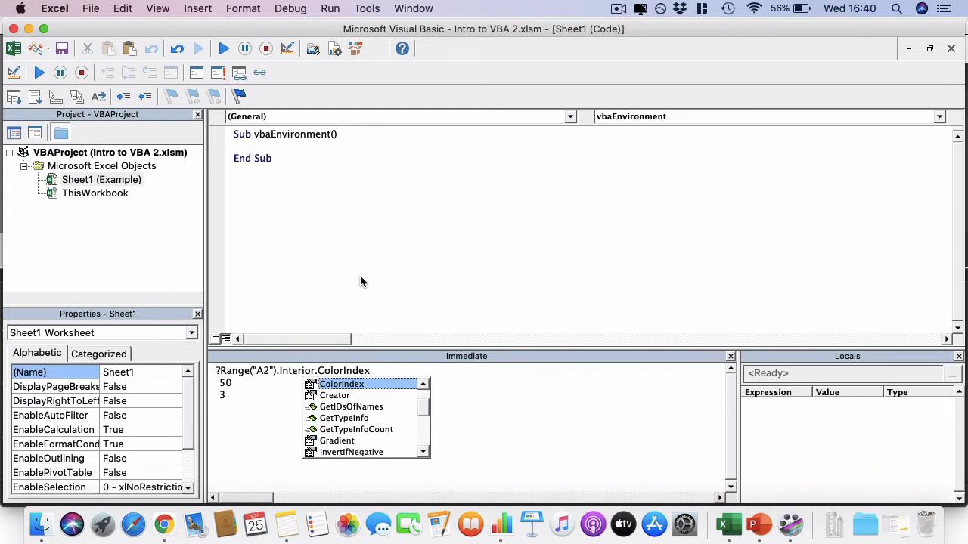
{"action": "mouse_move", "coordinate": [368, 400]}
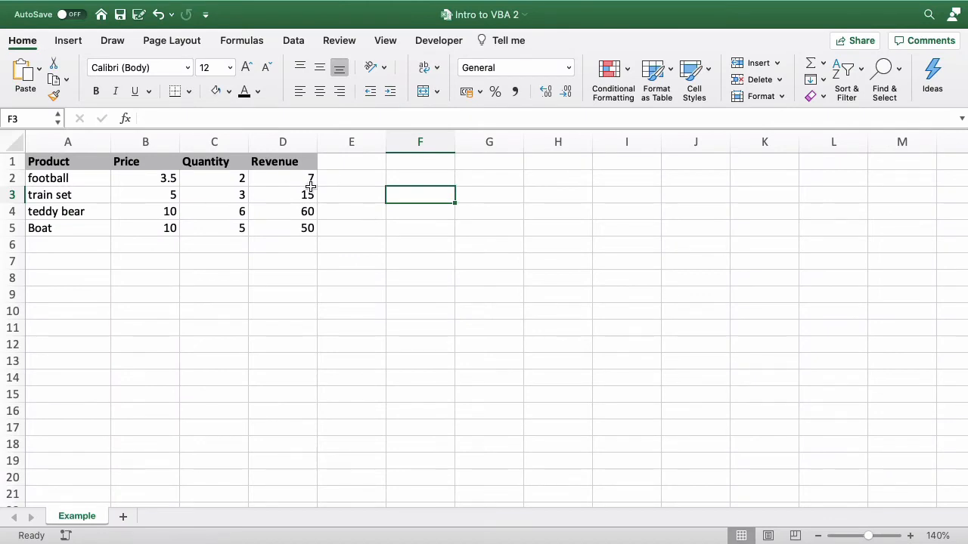
{"action": "mouse_move", "coordinate": [204, 185]}
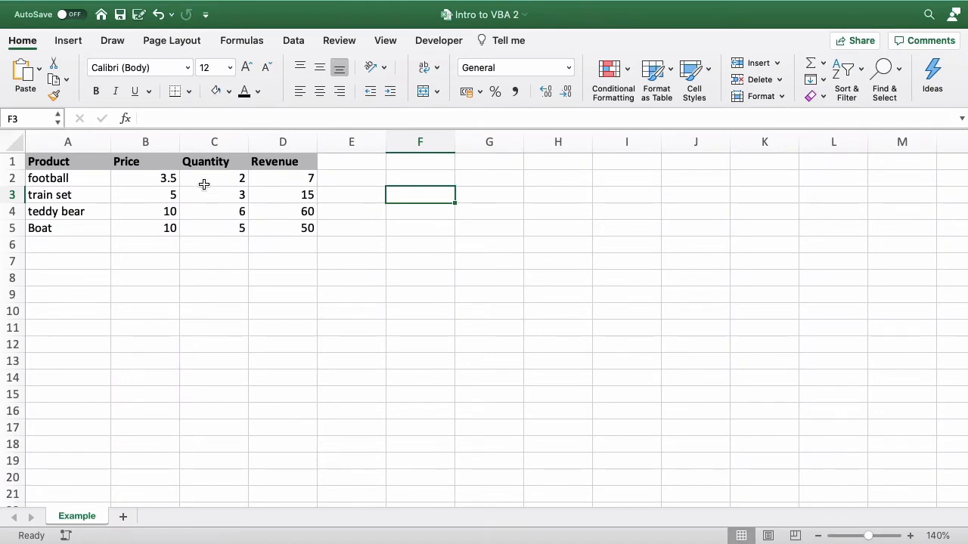
{"action": "mouse_move", "coordinate": [136, 182]}
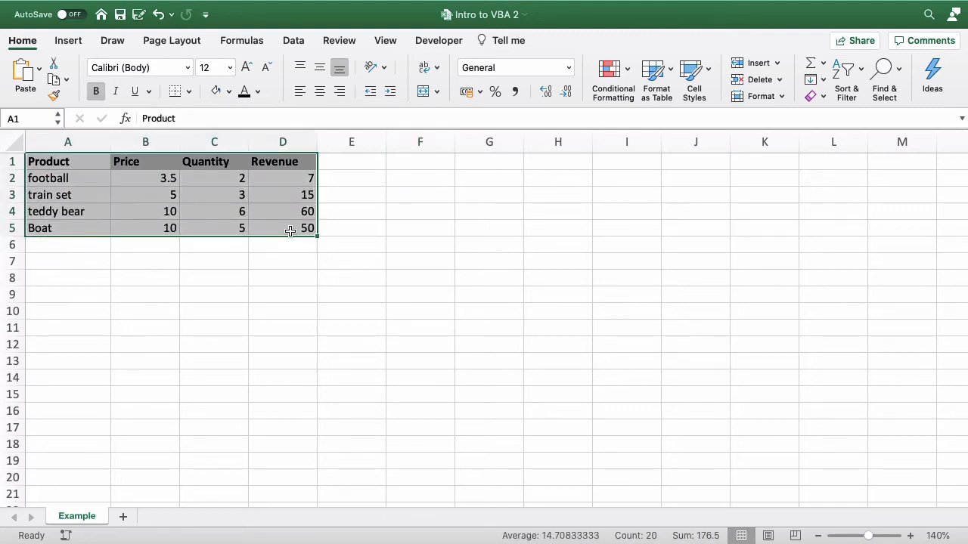
Insert a clustered column chart of the A1:D5 product table
{"action": "left_click", "coordinate": [67, 40]}
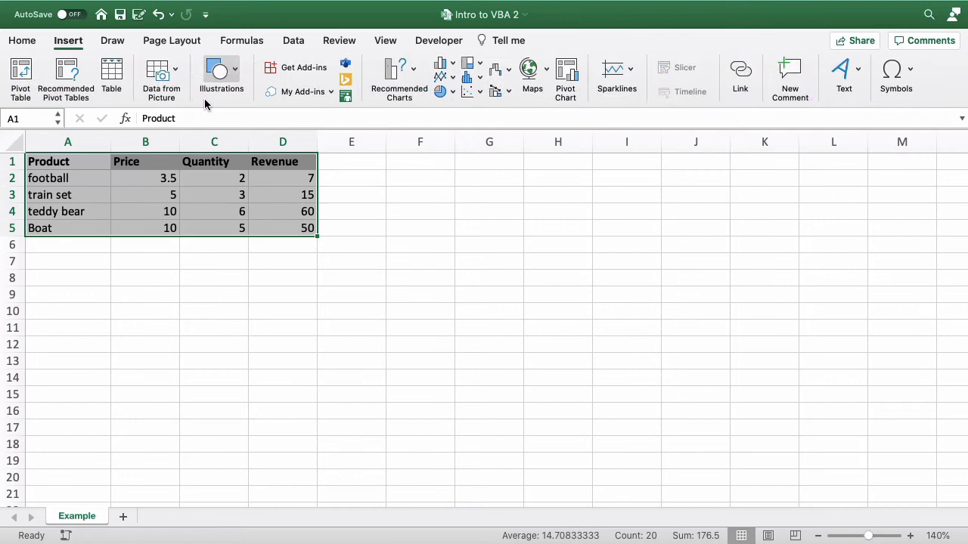
{"action": "mouse_move", "coordinate": [398, 71]}
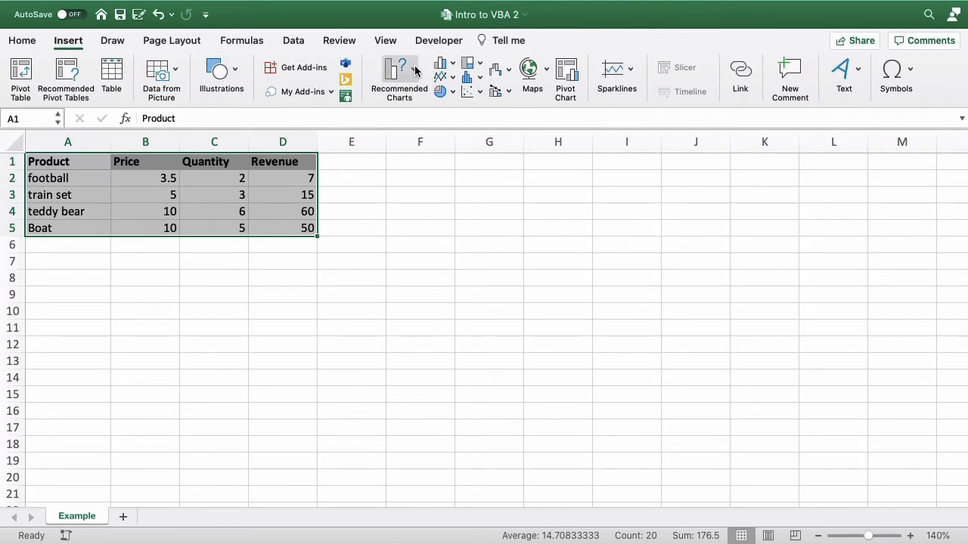
{"action": "left_click", "coordinate": [399, 76]}
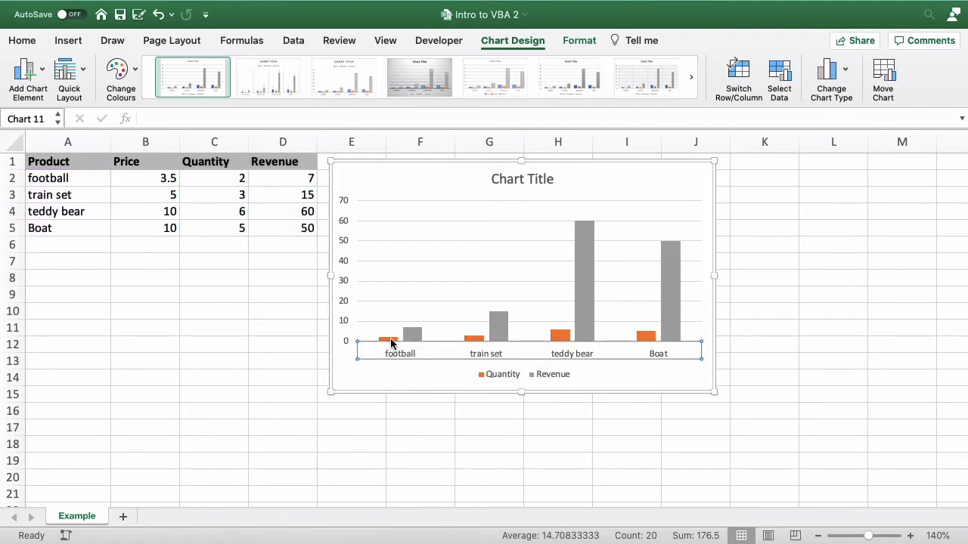
{"action": "mouse_move", "coordinate": [561, 333]}
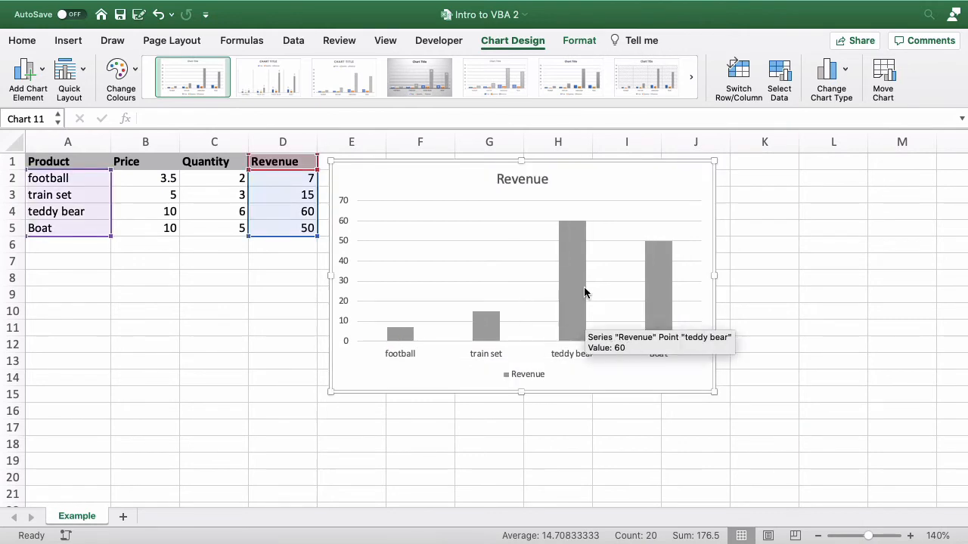
{"action": "mouse_move", "coordinate": [592, 269]}
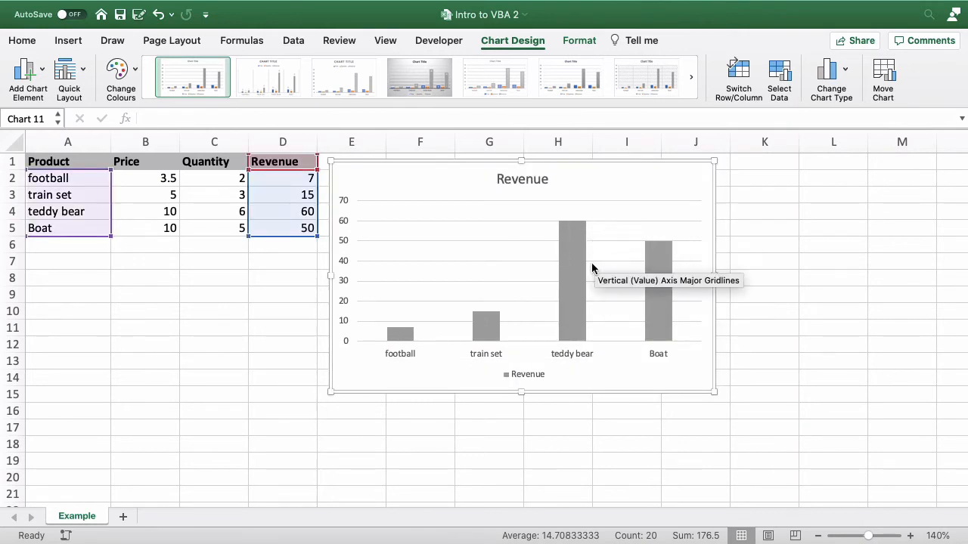
{"action": "mouse_move", "coordinate": [581, 291]}
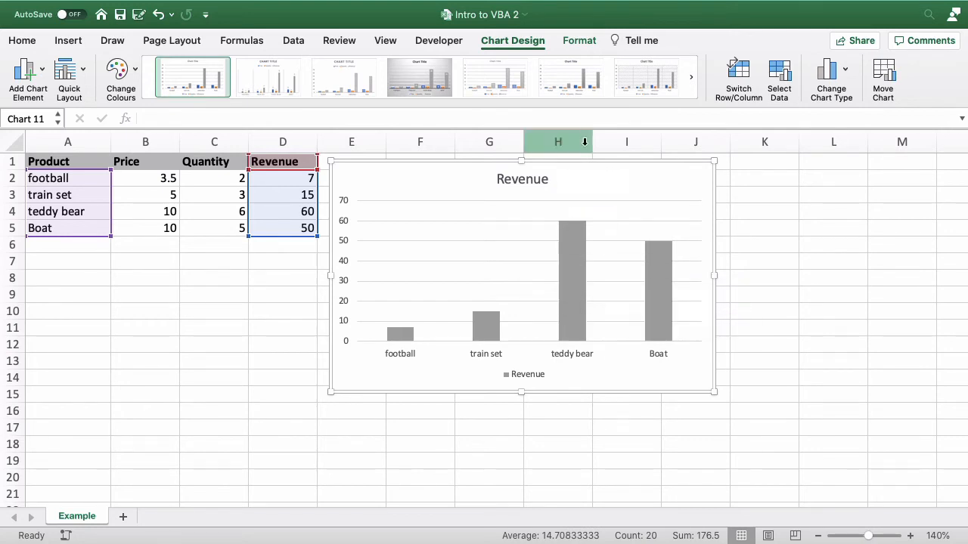
{"action": "mouse_move", "coordinate": [413, 188]}
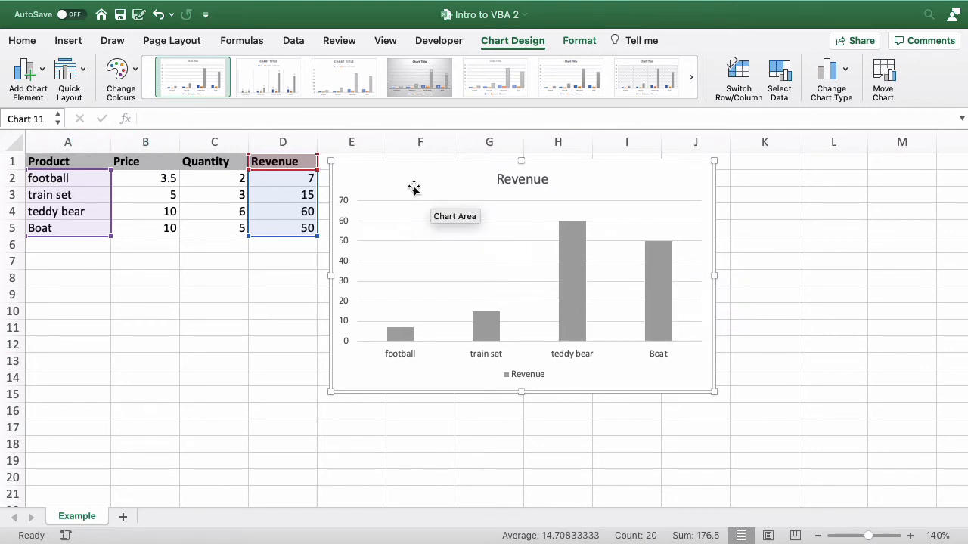
{"action": "mouse_move", "coordinate": [434, 185]}
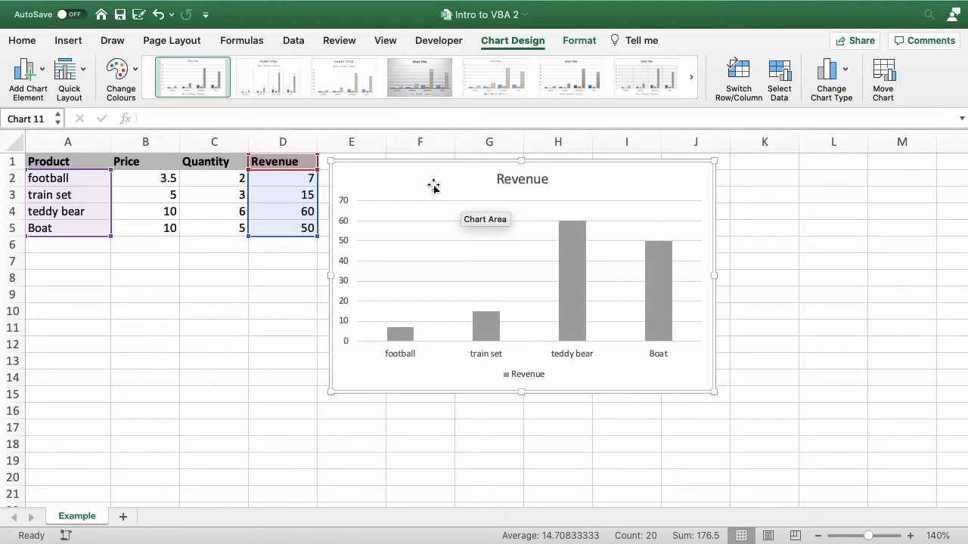
Rename the chart object to Revenue via the Name Box
{"action": "left_click", "coordinate": [26, 118]}
{"action": "type", "text": "Revenue"}
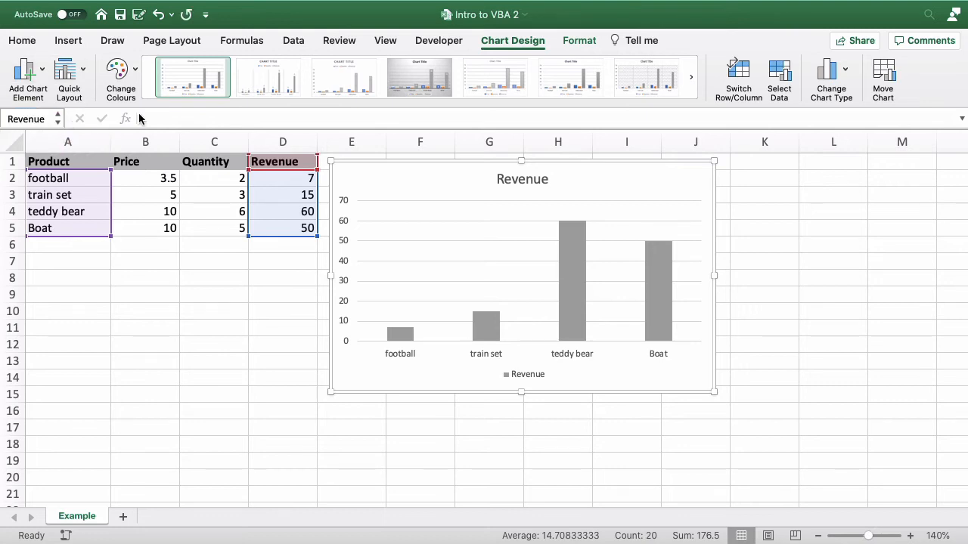
{"action": "mouse_move", "coordinate": [563, 282]}
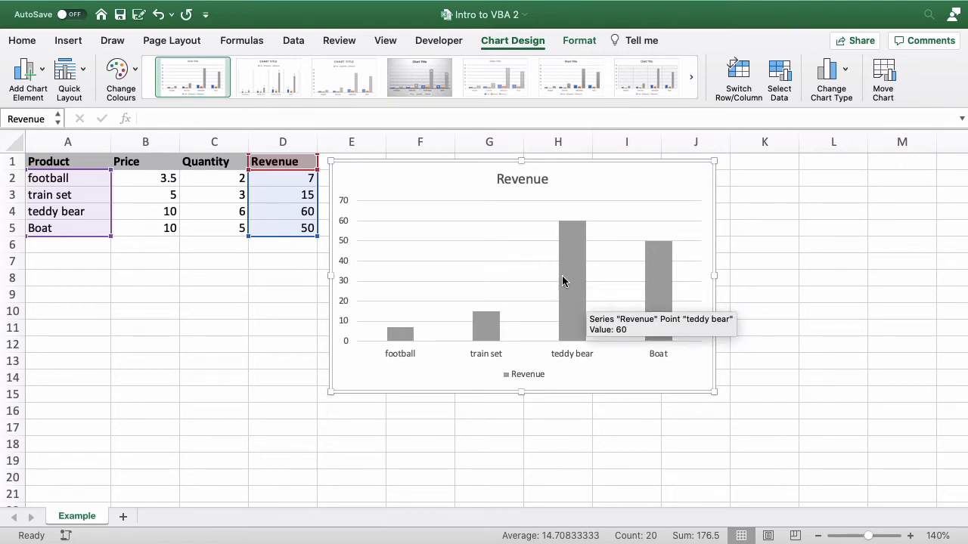
{"action": "mouse_move", "coordinate": [577, 289]}
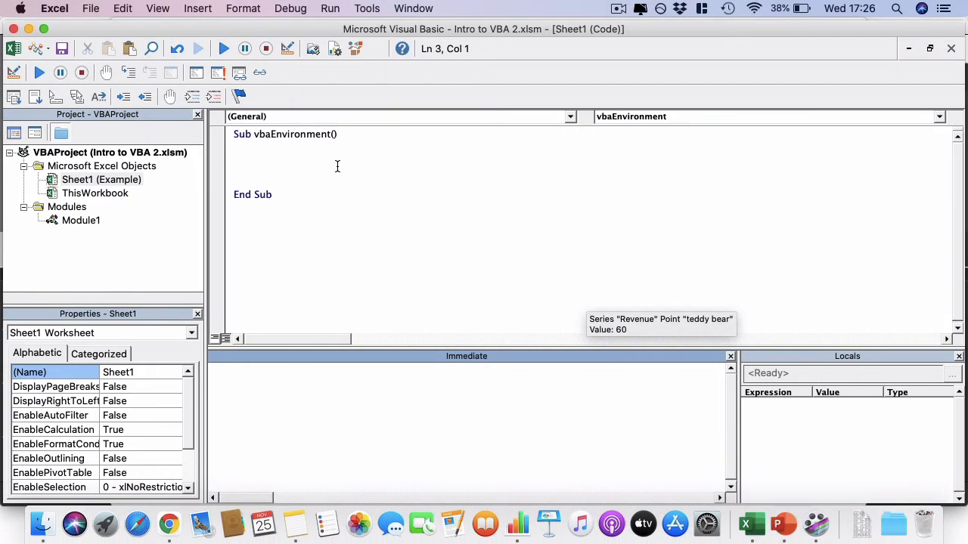
{"action": "mouse_move", "coordinate": [338, 170]}
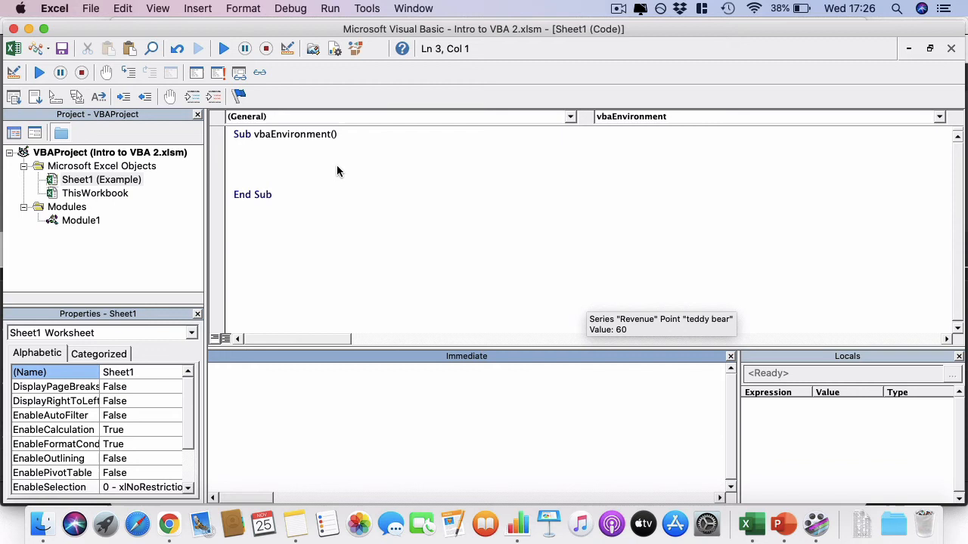
Write Excel.Application...ActiveSheet.ChartObjects("Revenue").Chart.SeriesCollection(1) inside Sub vbaEnvironment
{"action": "type", "text": "E"}
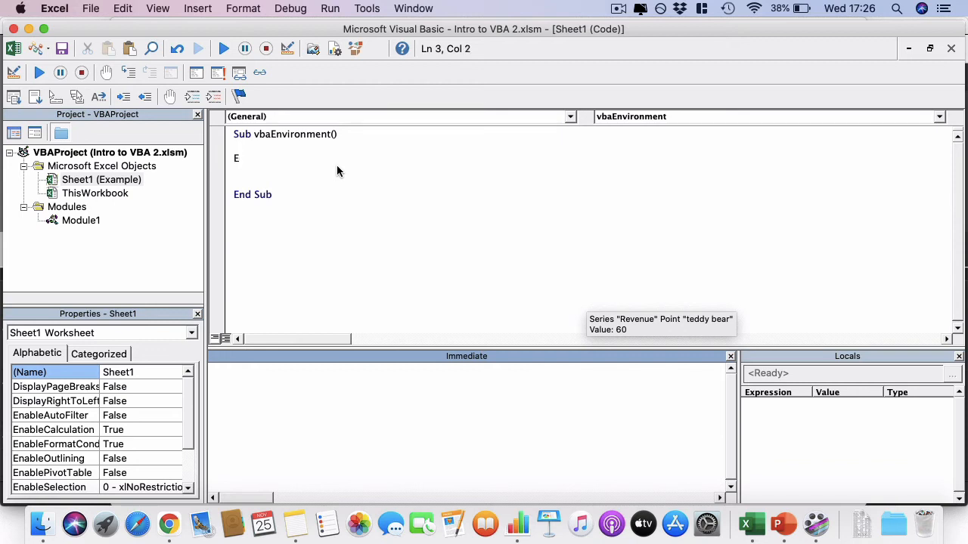
{"action": "type", "text": "xcel"}
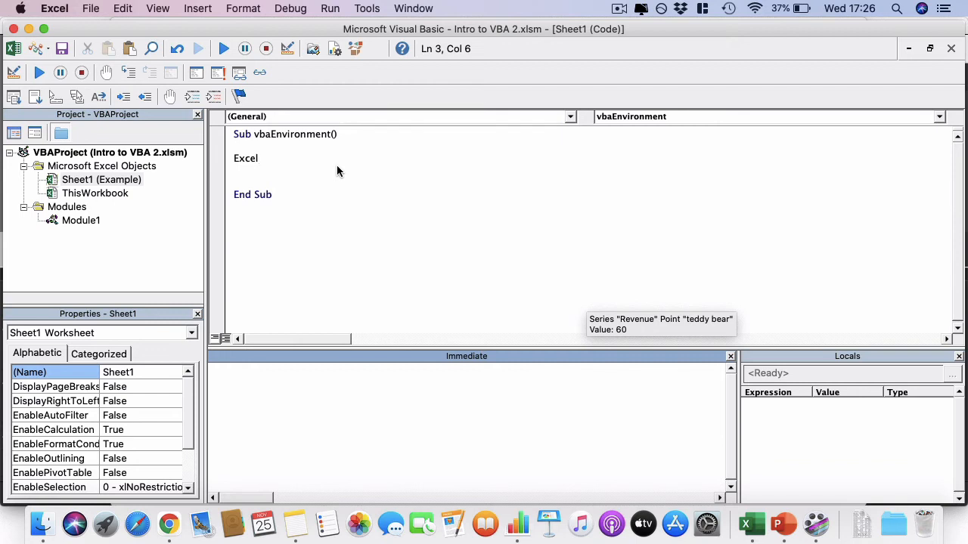
{"action": "type", "text": ".Application.Activeworkbook"}
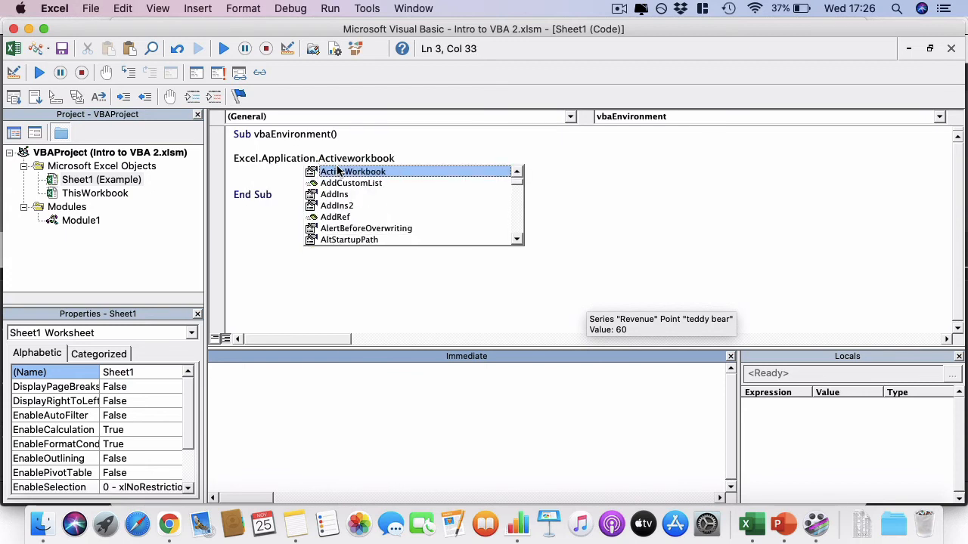
{"action": "type", "text": "."}
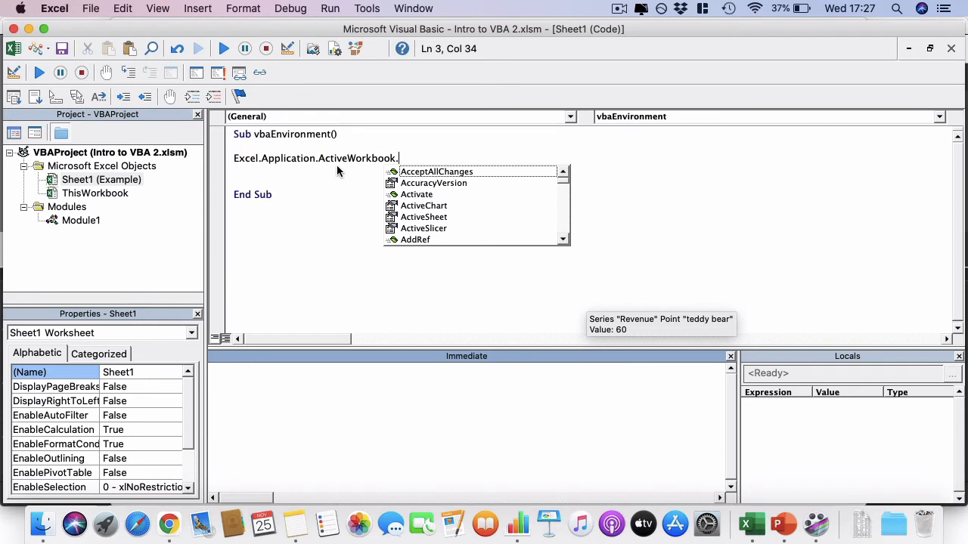
{"action": "type", "text": "Activesheet.ChartObjects("}
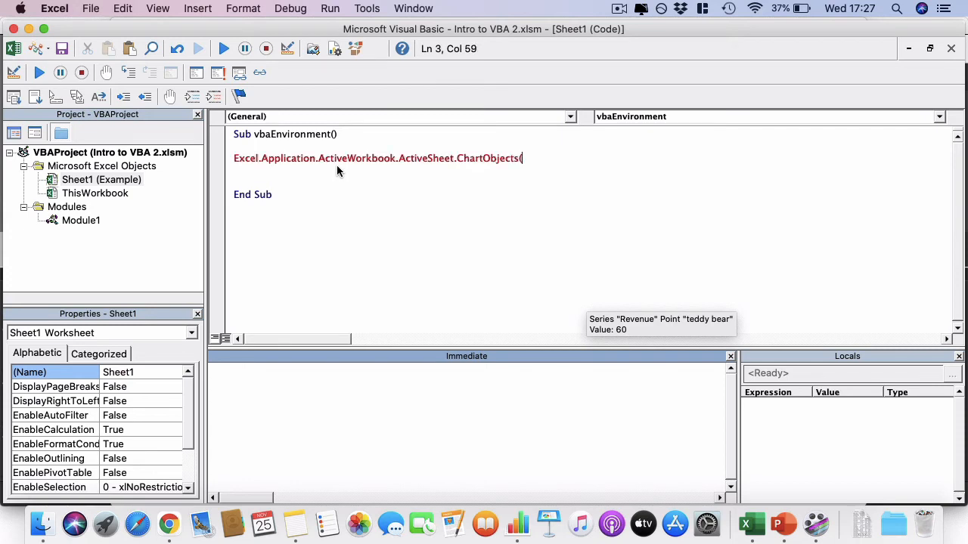
{"action": "type", "text": "\"R"}
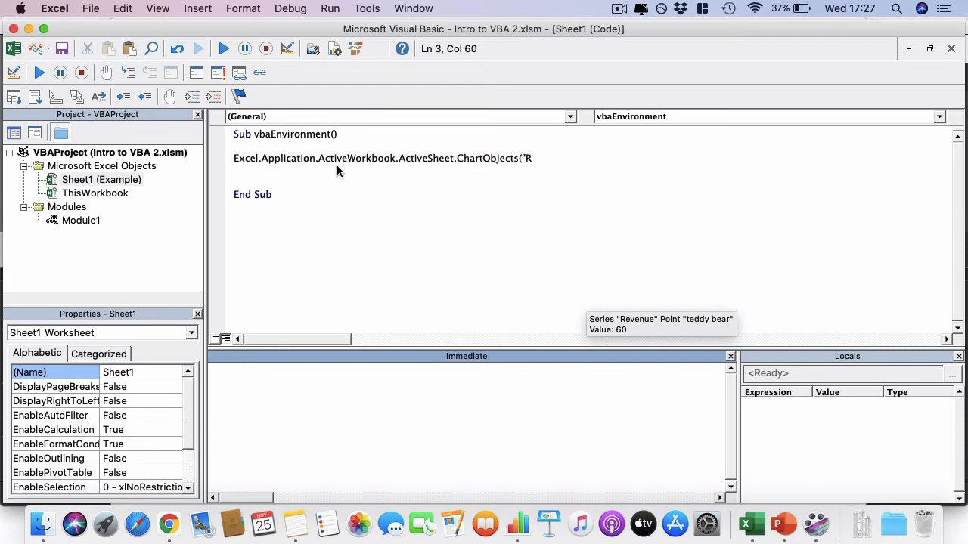
{"action": "type", "text": "evenue\""}
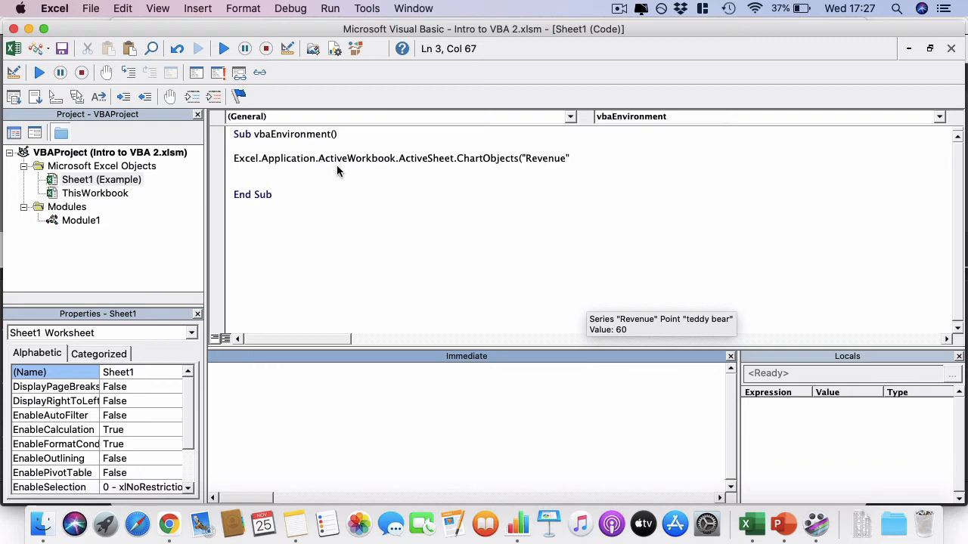
{"action": "type", "text": ")"}
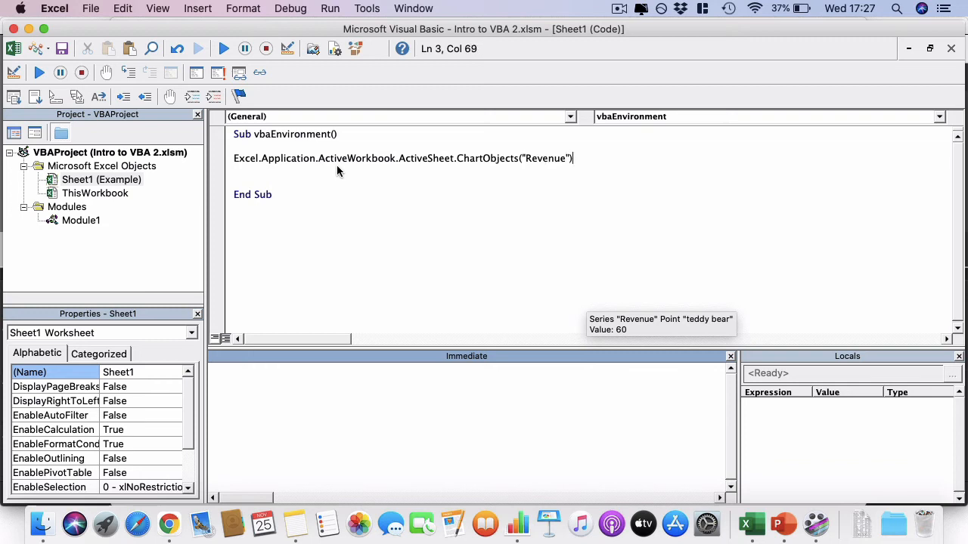
{"action": "type", "text": ".Chart"}
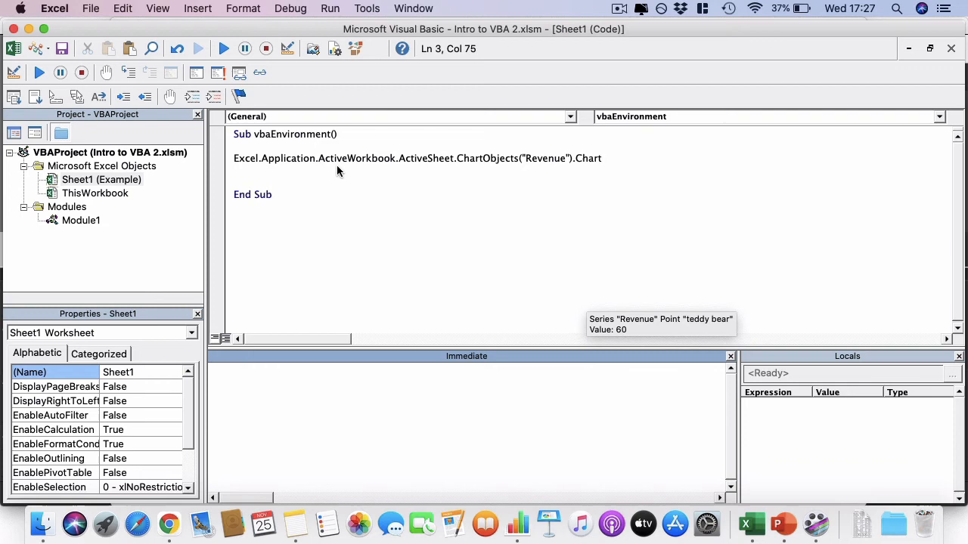
{"action": "type", "text": "SeriesC"}
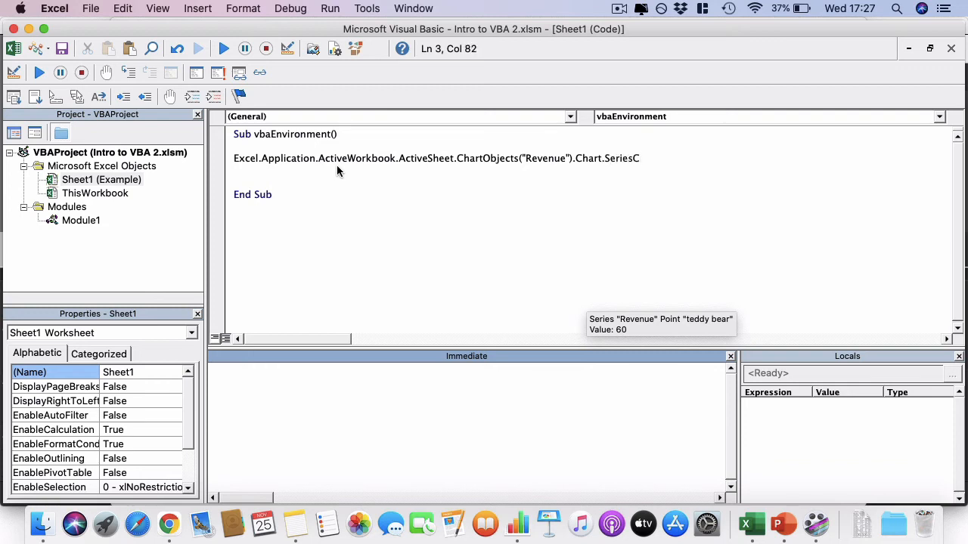
{"action": "type", "text": "ol"}
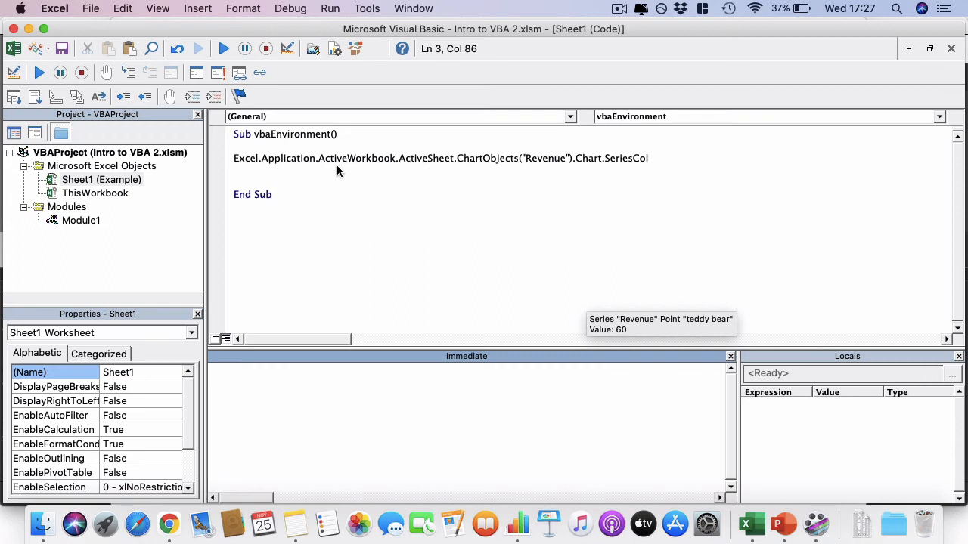
{"action": "type", "text": "lection("}
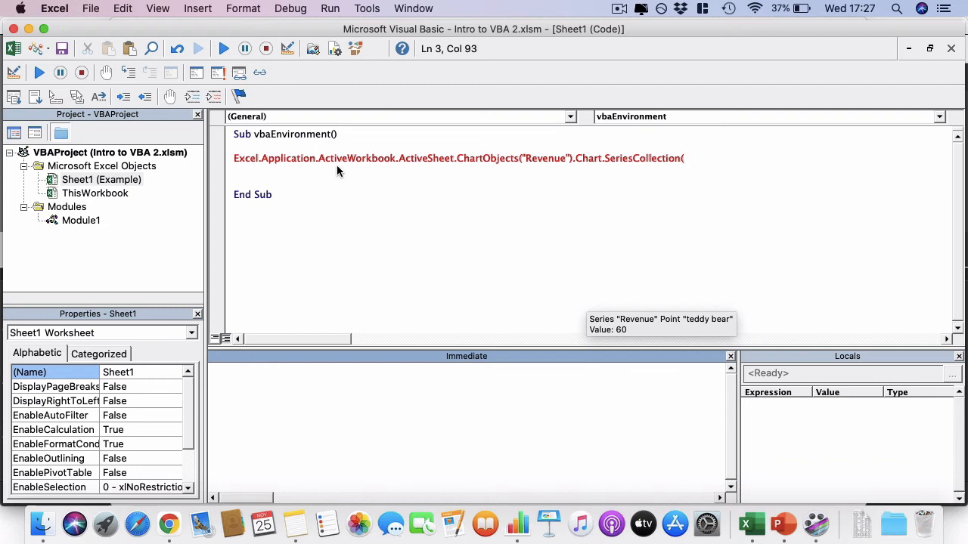
{"action": "type", "text": "1)"}
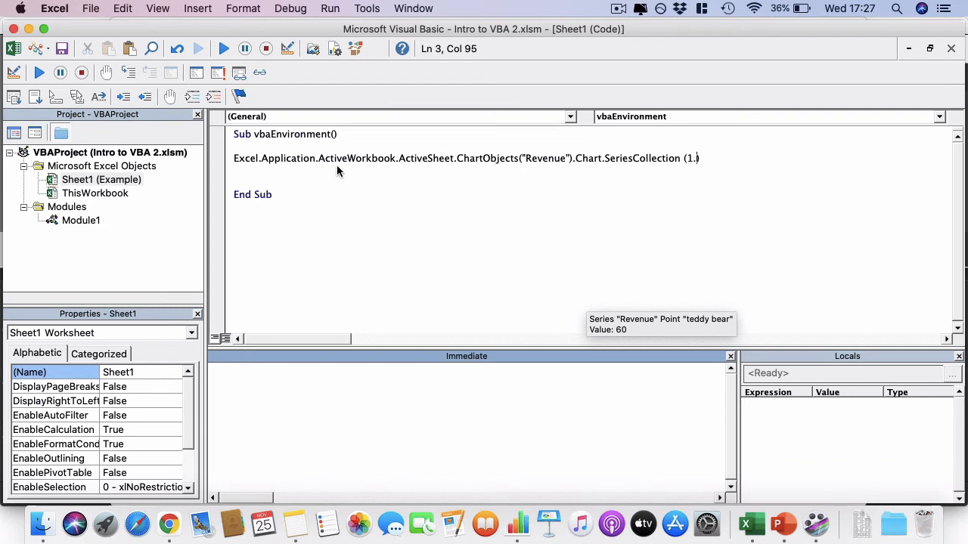
Complete the line with .Format.Fill.ForeColor.RGB = rgbRed to colour the first series red
{"action": "type", "text": ".Format"}
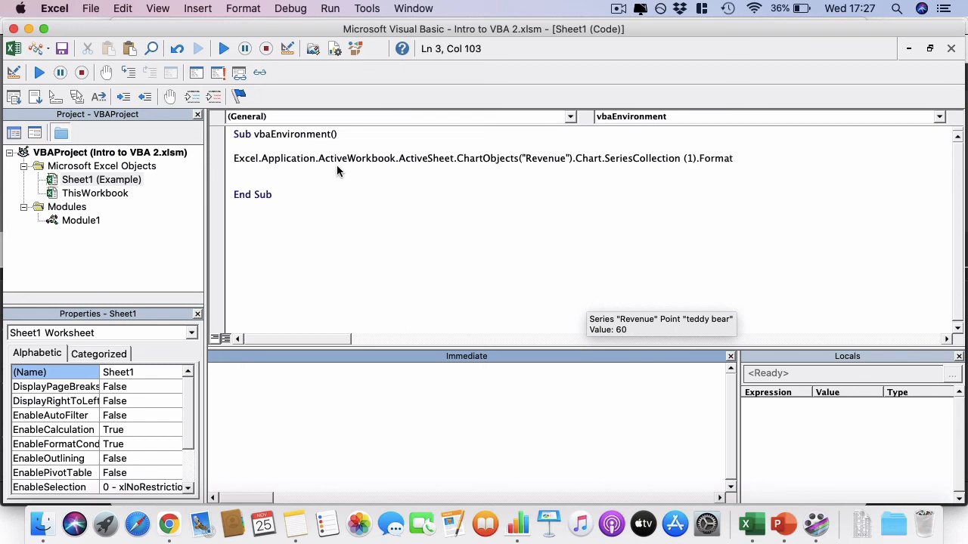
{"action": "type", "text": "Fil"}
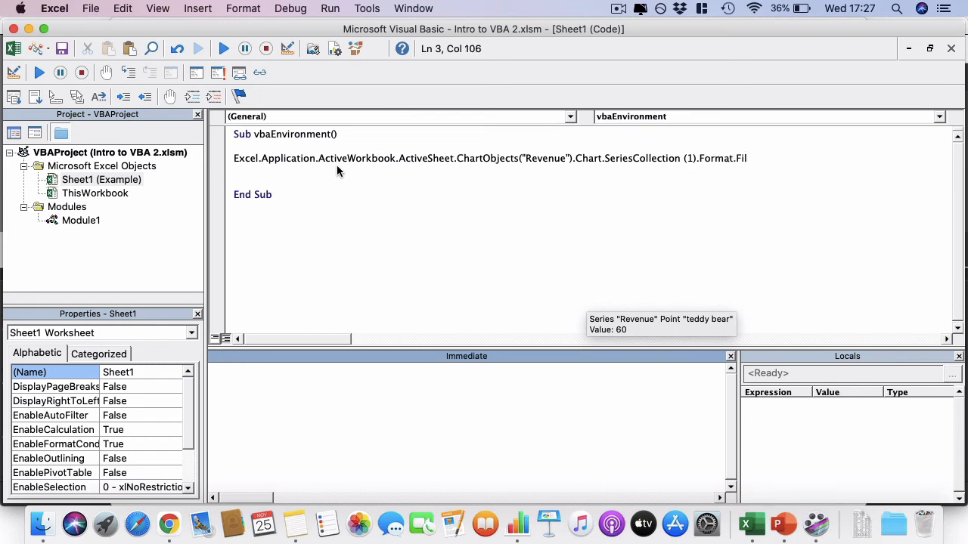
{"action": "type", "text": "l.Fore"}
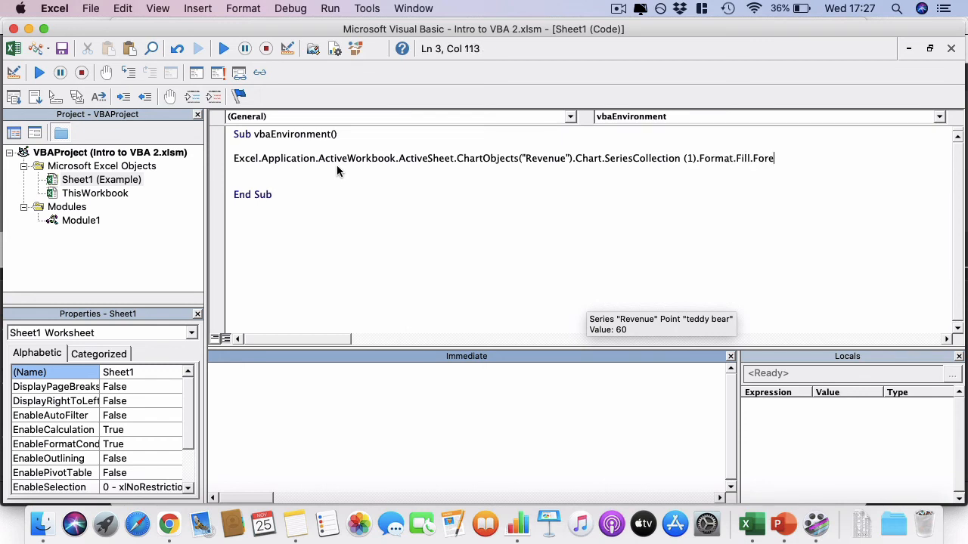
{"action": "type", "text": "Color.RGB"}
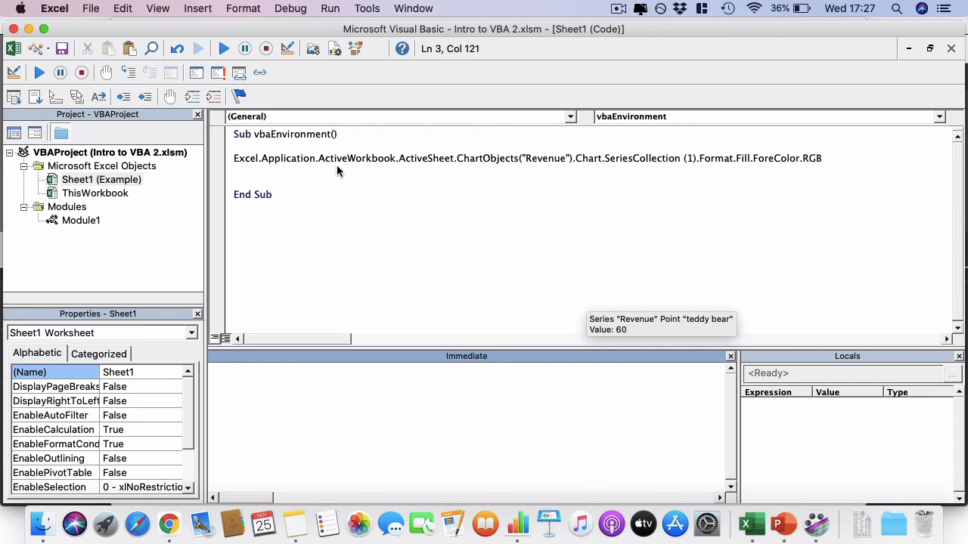
{"action": "type", "text": "="}
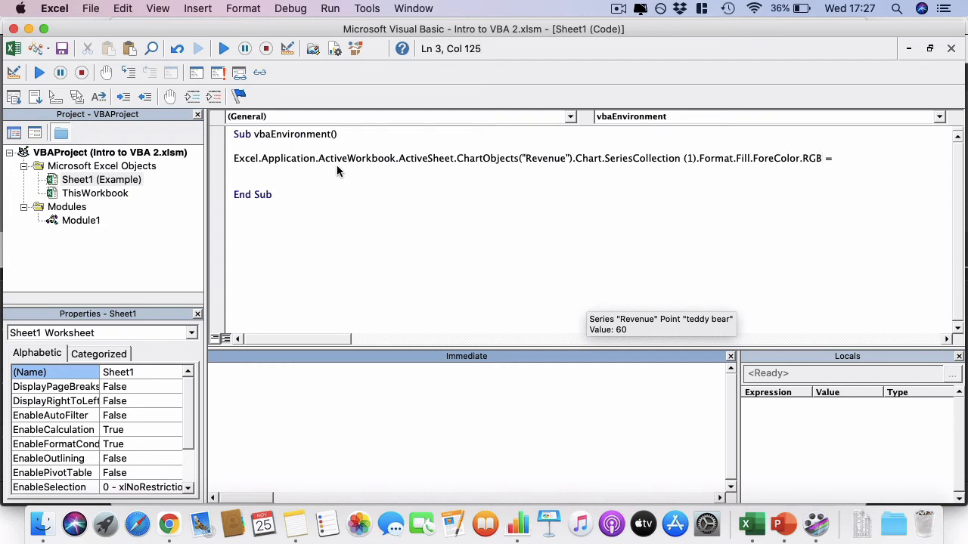
{"action": "key", "text": "backspace"}
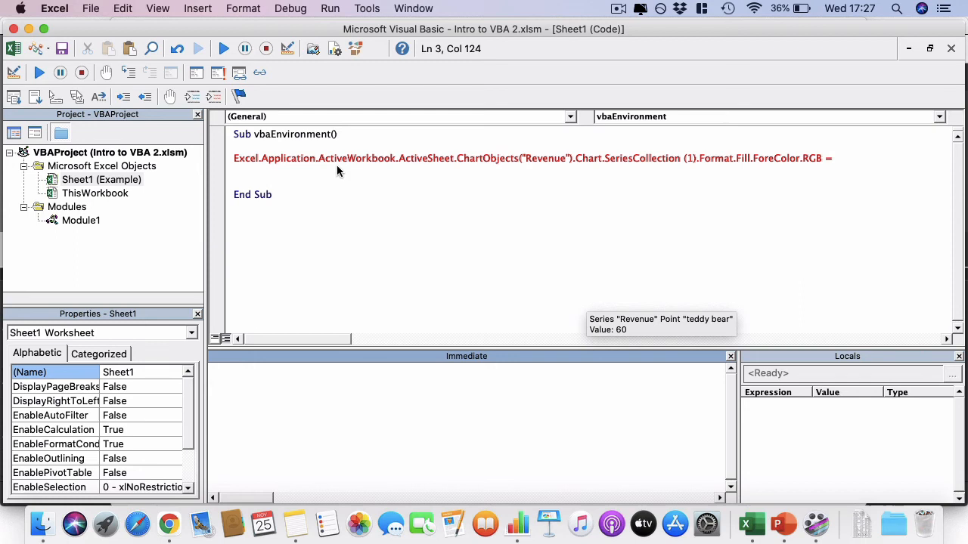
{"action": "type", "text": "rg"}
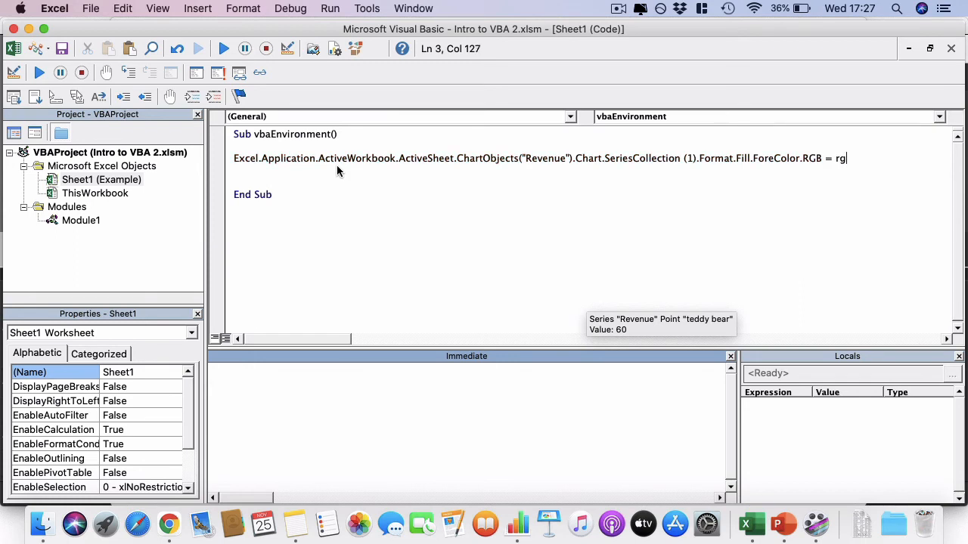
{"action": "type", "text": "bRed"}
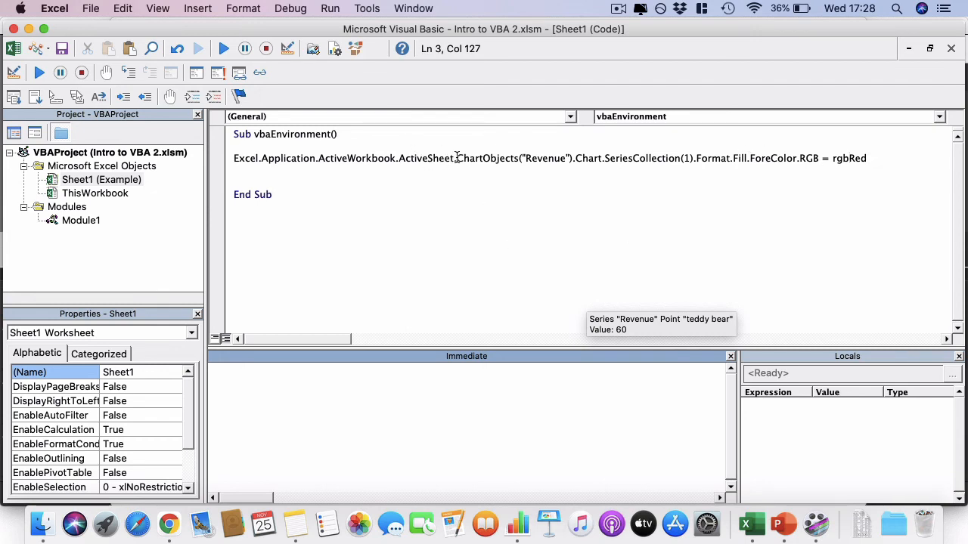
Select the Excel.Application.ActiveWorkbook.ActiveSheet. prefix on the macro line for removal
{"action": "double_click", "coordinate": [366, 158]}
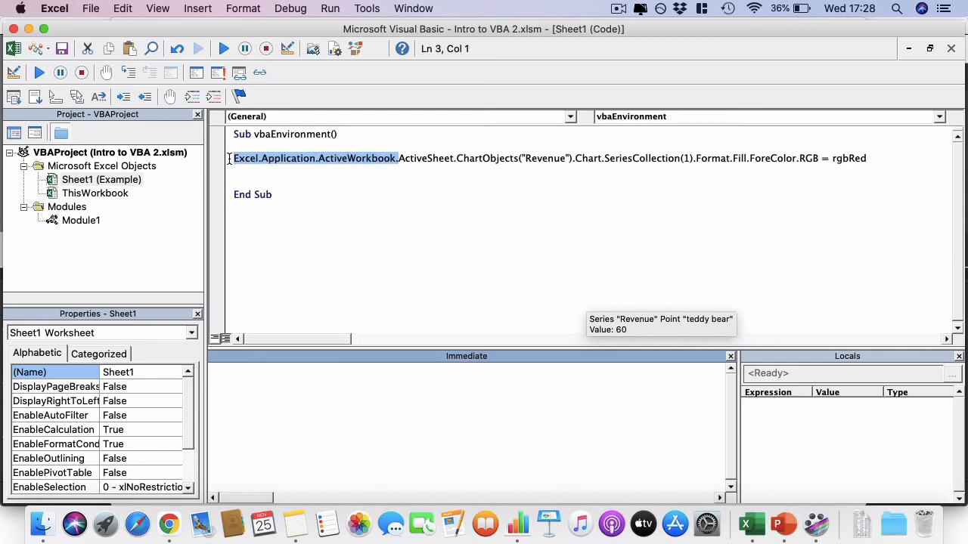
{"action": "left_click", "coordinate": [243, 158]}
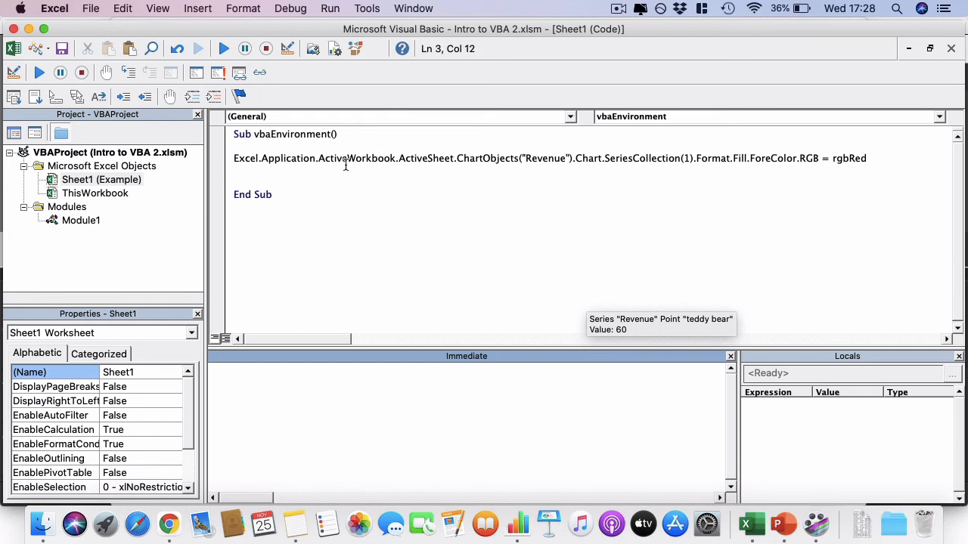
{"action": "left_click", "coordinate": [391, 158]}
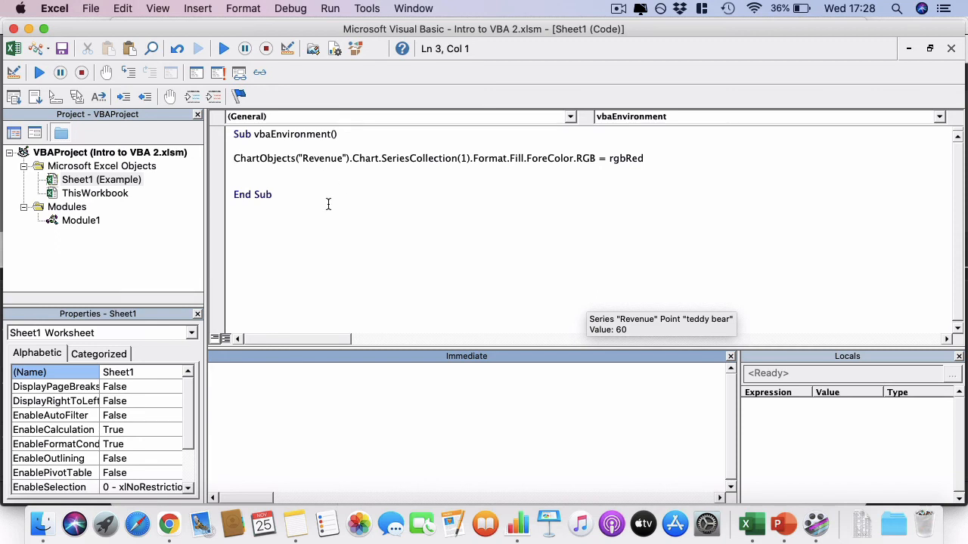
{"action": "mouse_move", "coordinate": [426, 194]}
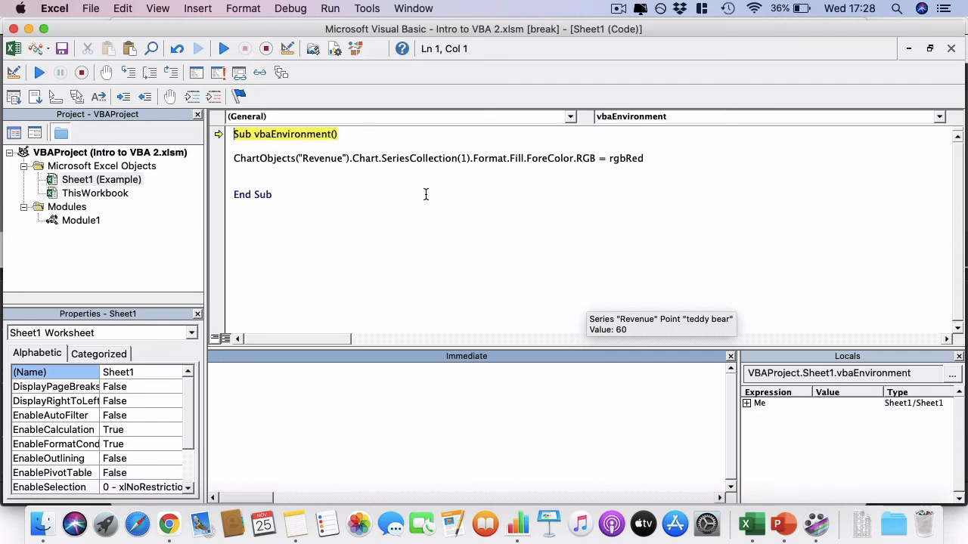
Step through the ChartObjects statement with F8 so the Revenue bars fill red
{"action": "key", "text": "F8"}
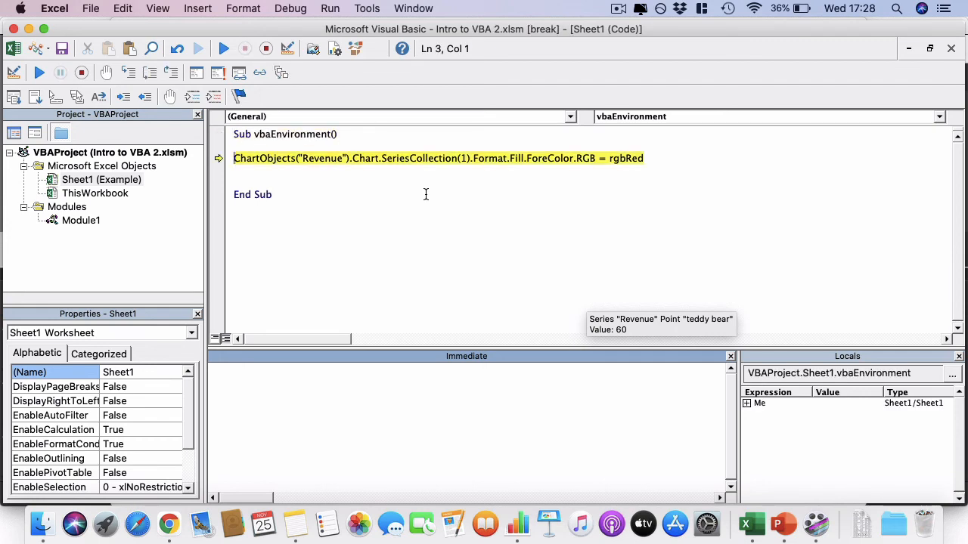
{"action": "key", "text": "F8"}
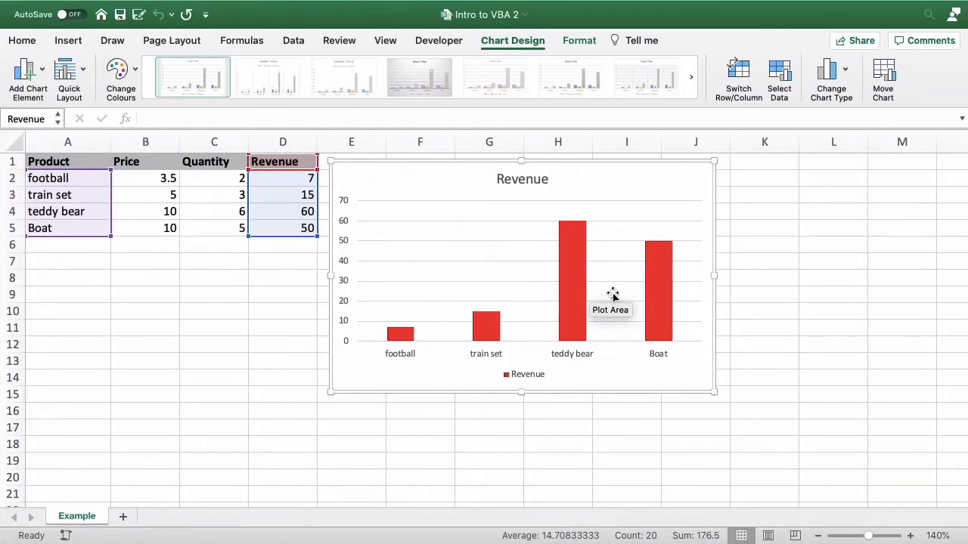
{"action": "mouse_move", "coordinate": [597, 294]}
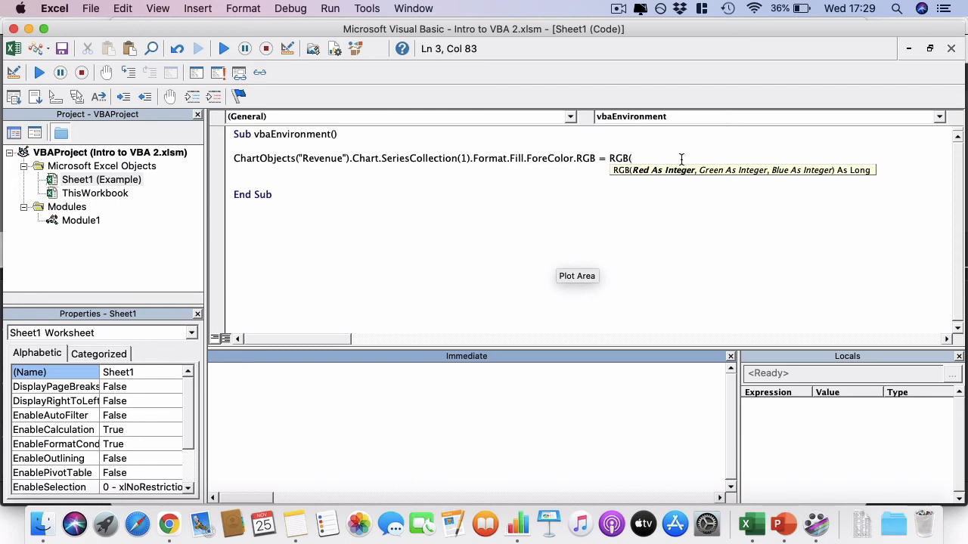
Replace rgbRed with RGB(100, 100, 100) and run the sub so the bars turn dark grey
{"action": "type", "text": "25"}
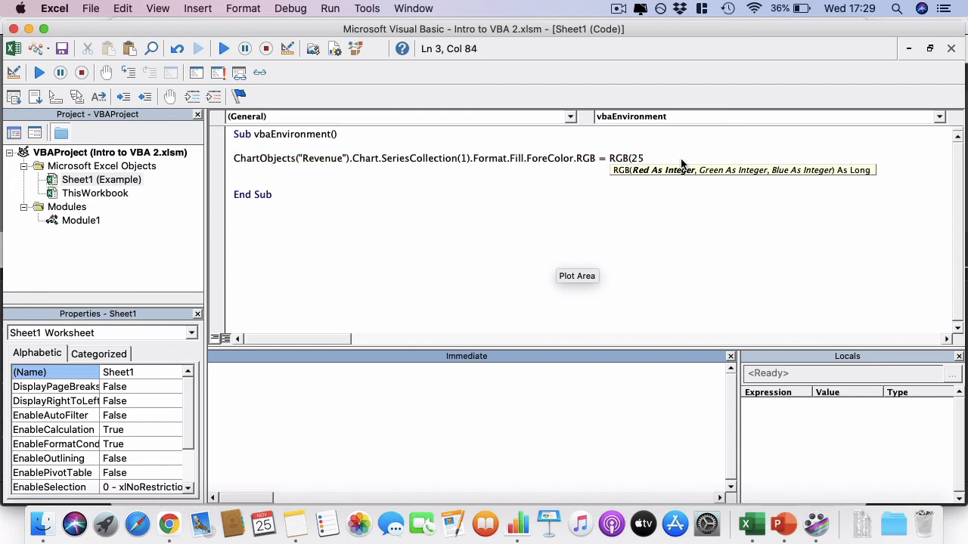
{"action": "type", "text": "5,"}
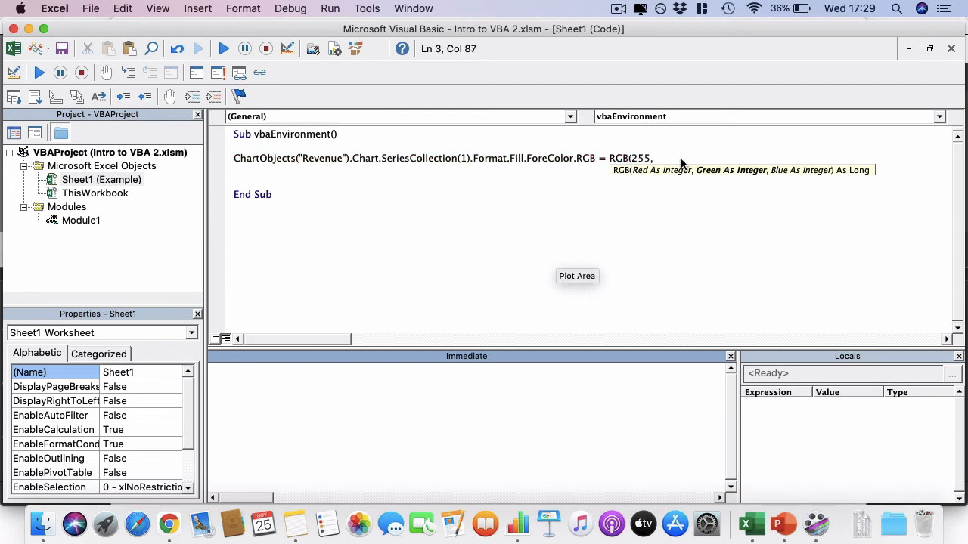
{"action": "type", "text": "100,100)"}
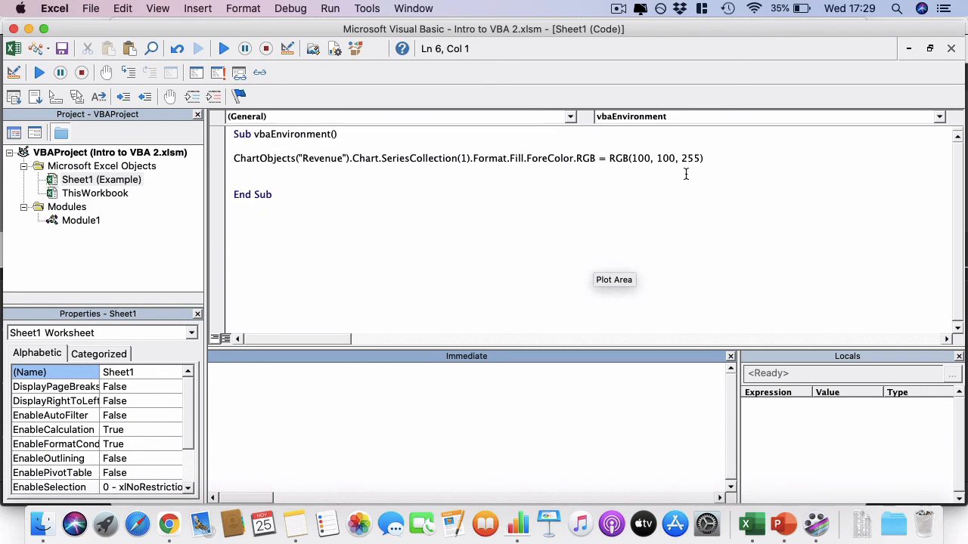
{"action": "mouse_move", "coordinate": [670, 180]}
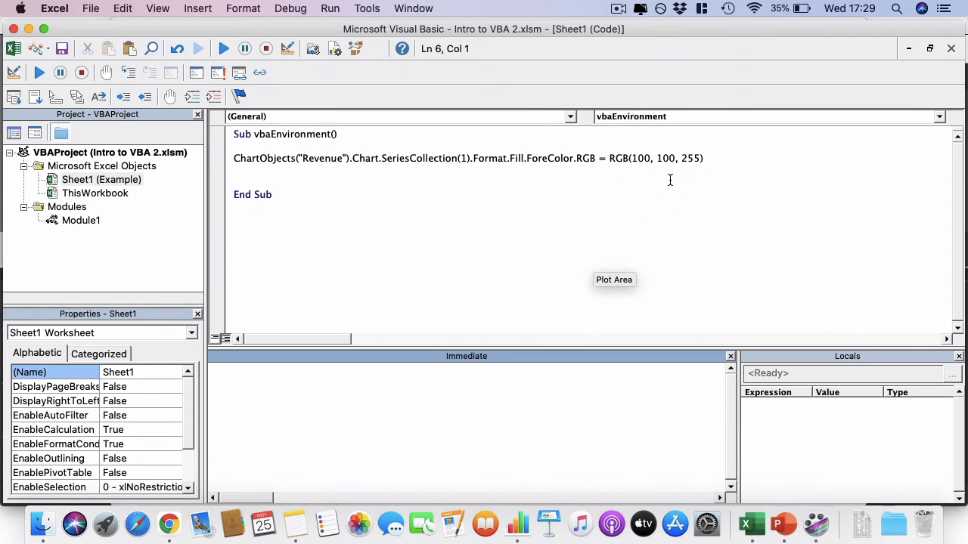
{"action": "mouse_move", "coordinate": [669, 185]}
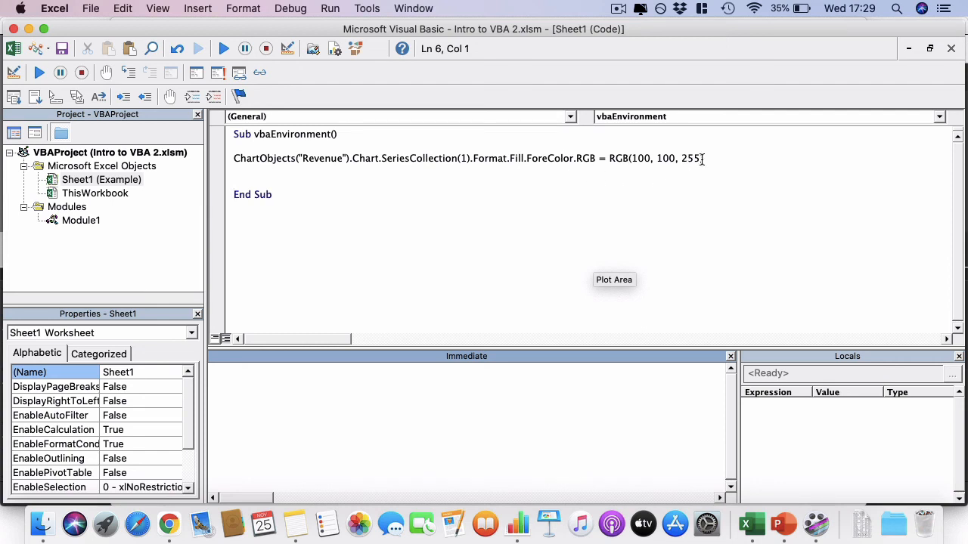
{"action": "key", "text": "Backspace"}
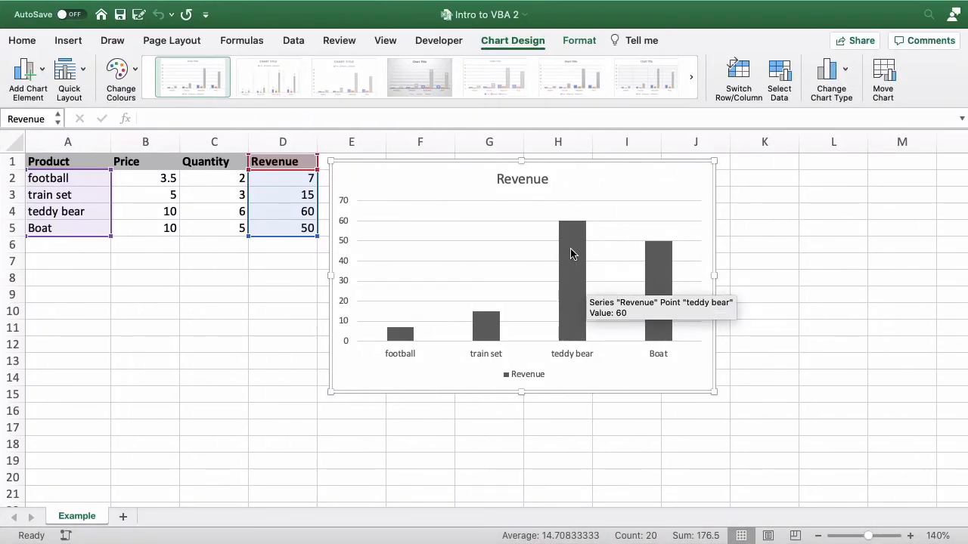
{"action": "mouse_move", "coordinate": [568, 256]}
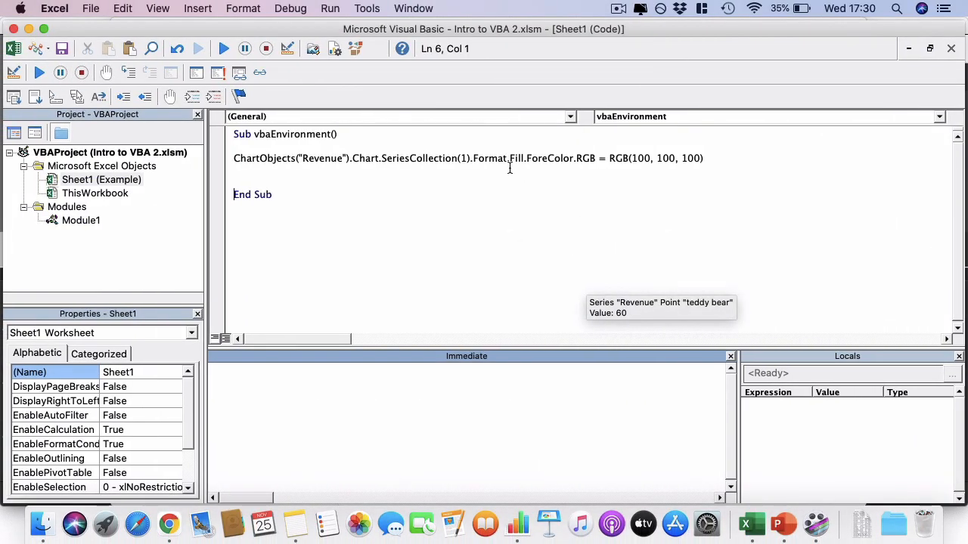
{"action": "mouse_move", "coordinate": [474, 158]}
{"action": "type", "text": "Points(3)."}
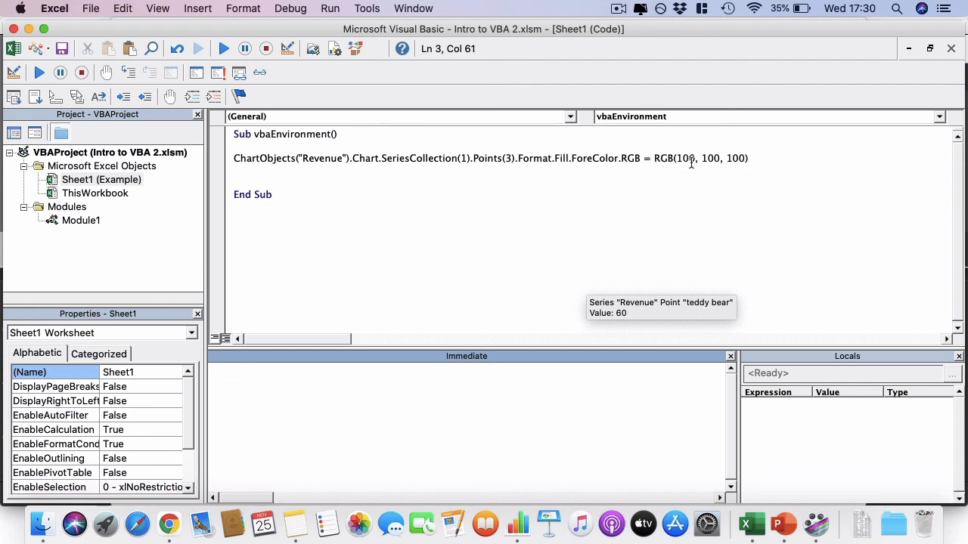
Target .Points(3) of the series and set its fill to RGB(255, 0, 0)
{"action": "left_click_drag", "start_coordinate": [649, 158], "coordinate": [747, 158]}
{"action": "type", "text": "255"}
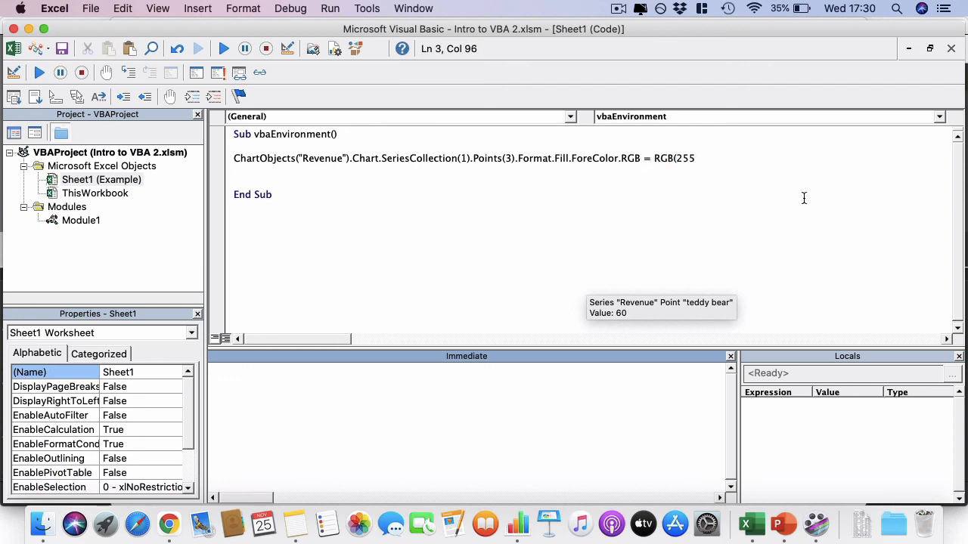
{"action": "type", "text": ", 0, 0)"}
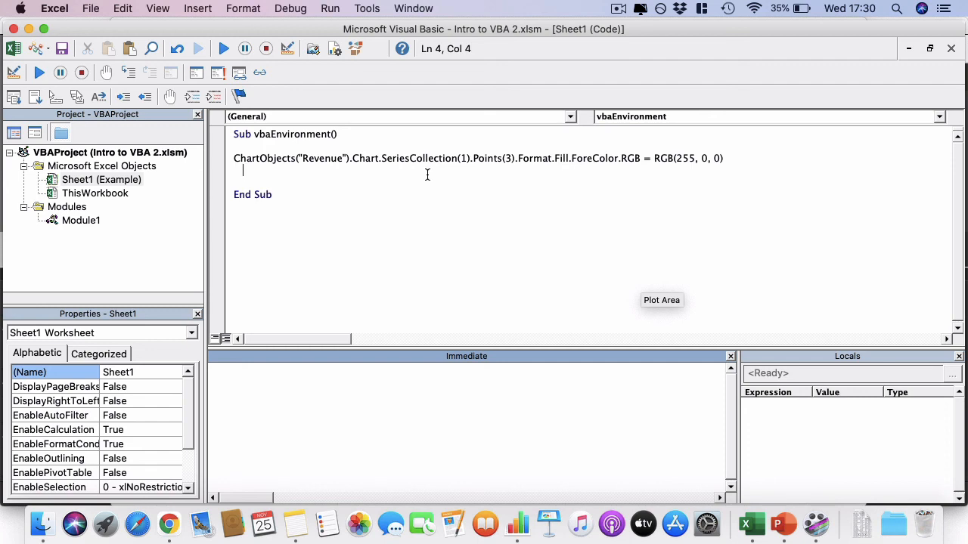
{"action": "mouse_move", "coordinate": [428, 179]}
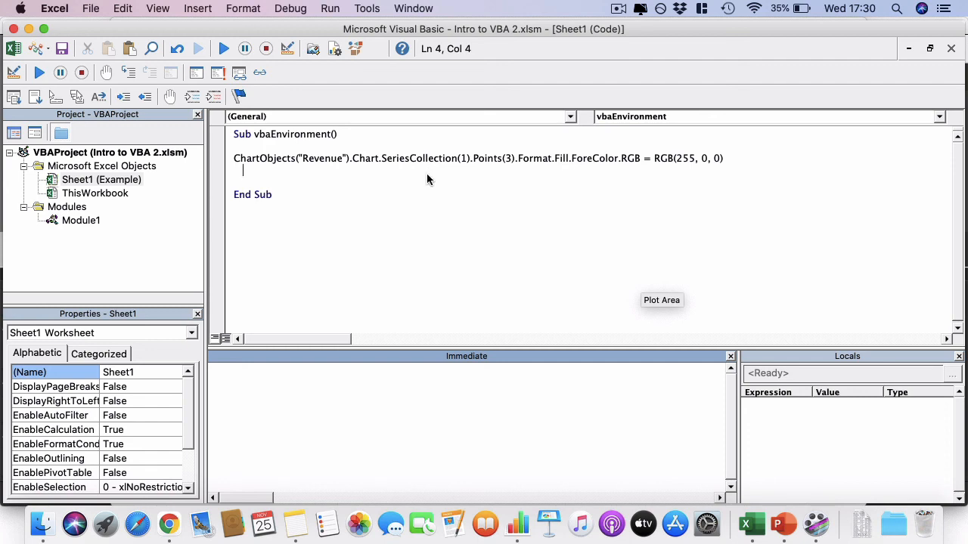